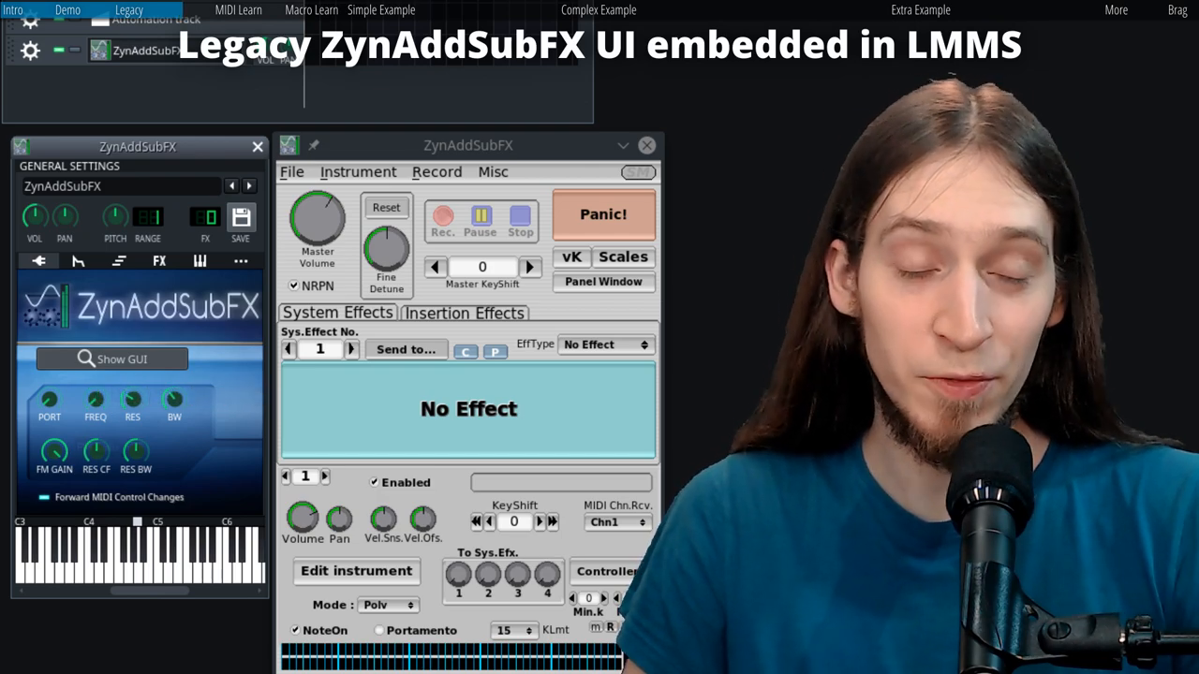
pyautogui.moveTo(96, 450)
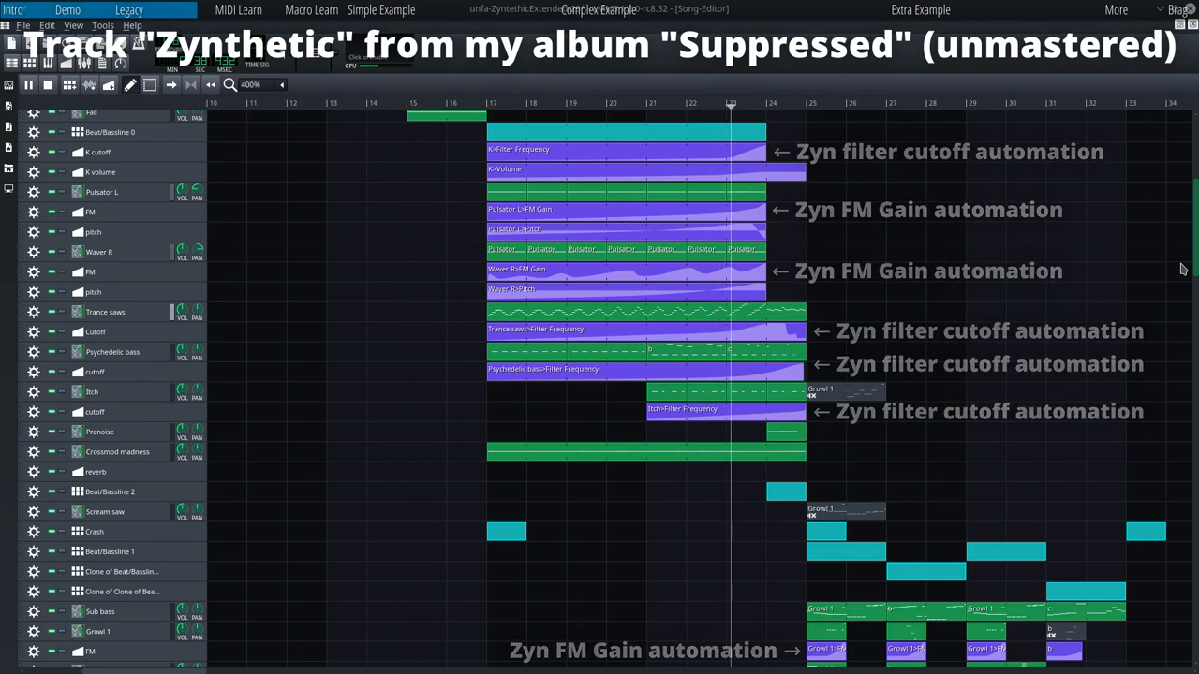
pyautogui.scroll(-3)
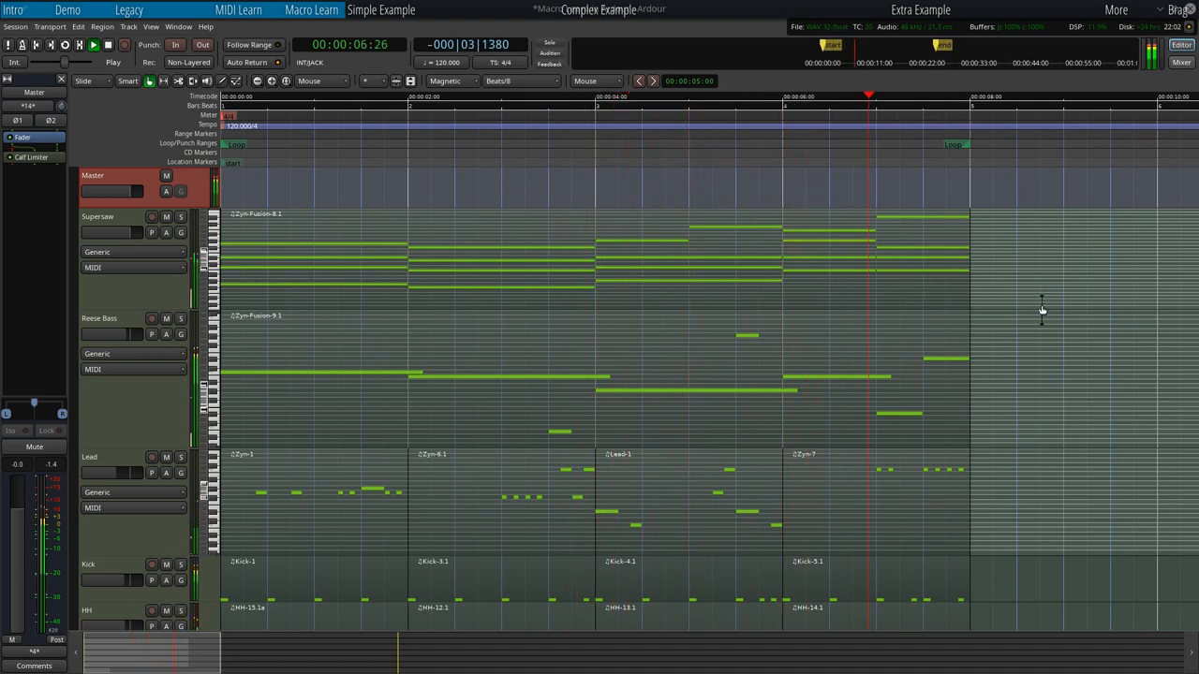
# Solo the Supersaw track with its S button.
pyautogui.click(93, 45)
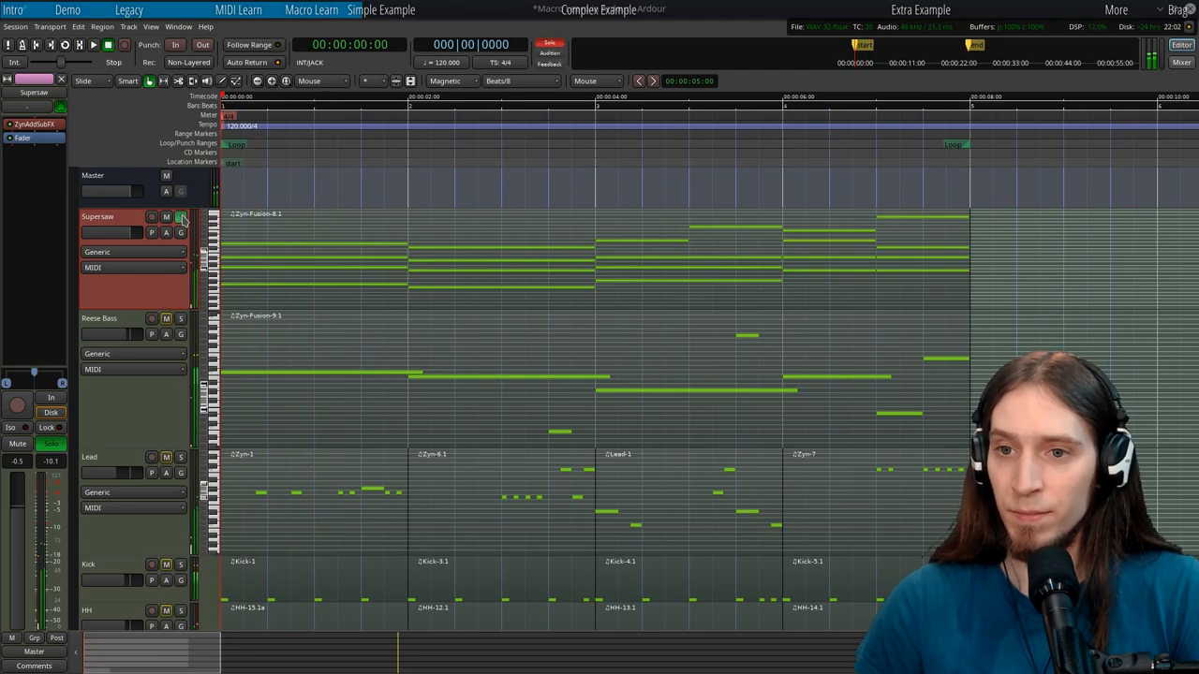
pyautogui.moveTo(37, 125)
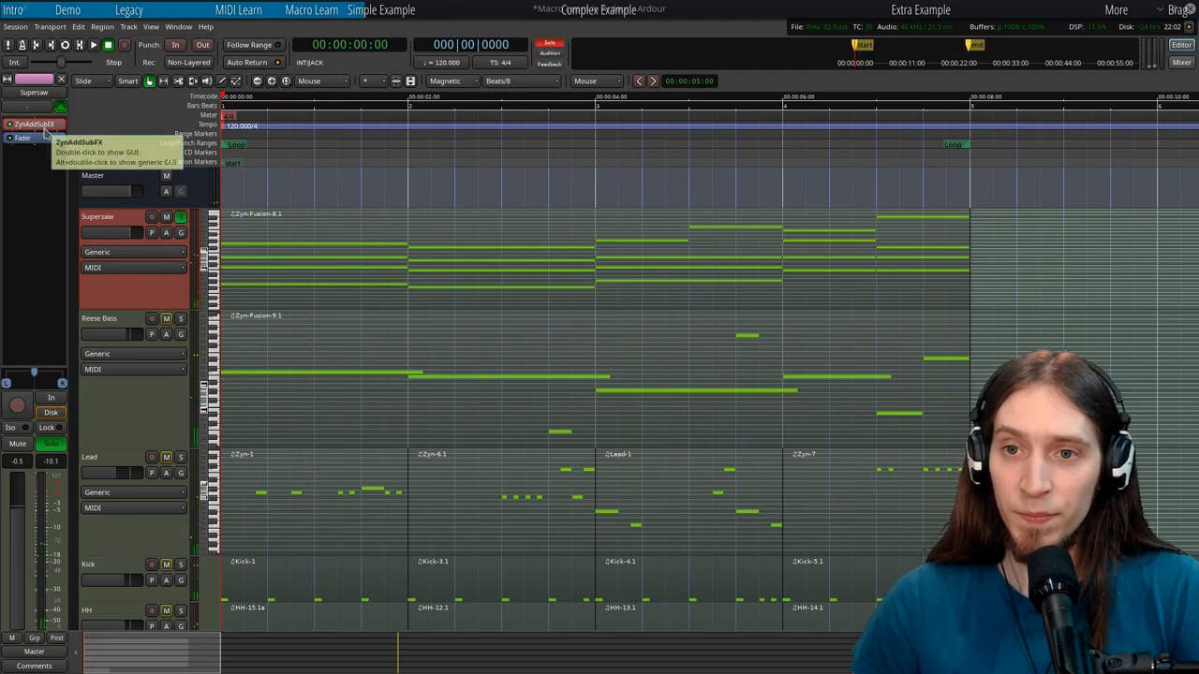
# Open Supersaw's ZynAddSubFX filter section and arm LEARN on the CUTOFF knob.
pyautogui.doubleClick(34, 124)
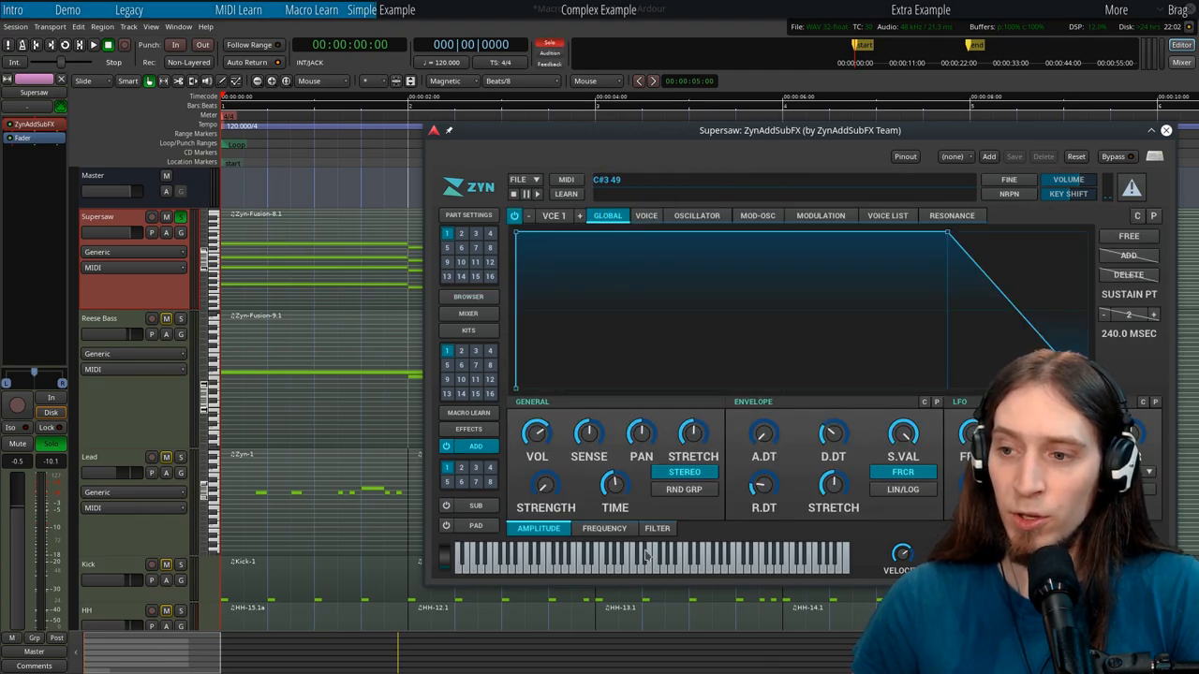
pyautogui.click(657, 529)
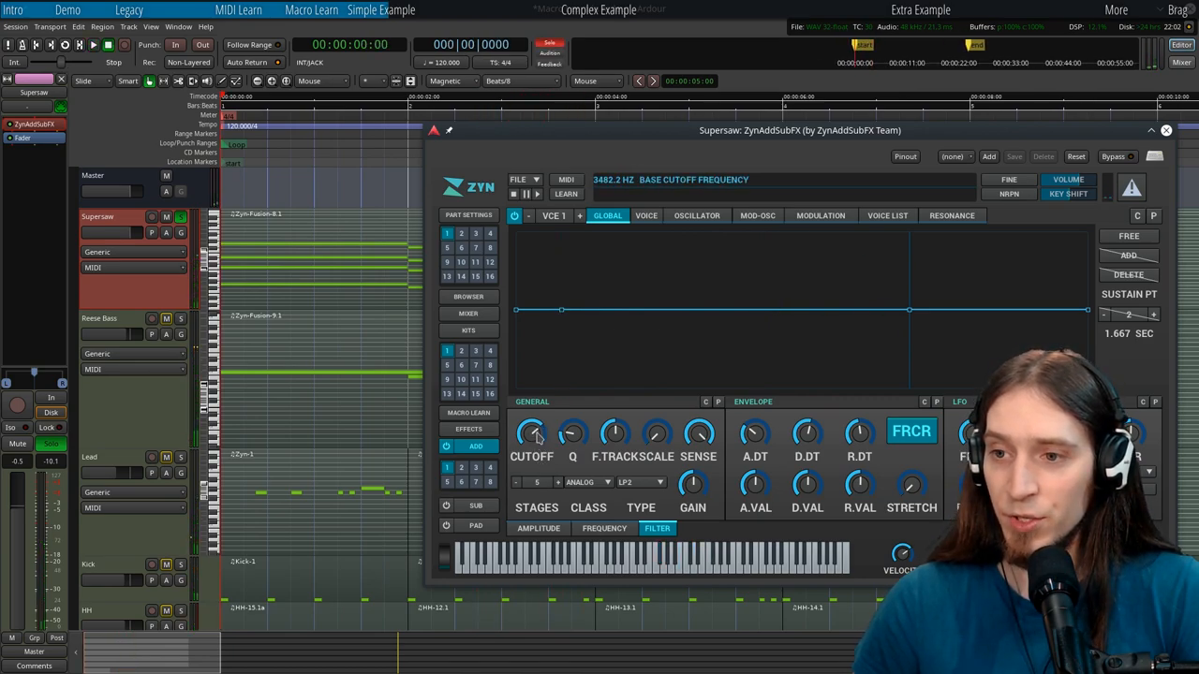
pyautogui.click(566, 194)
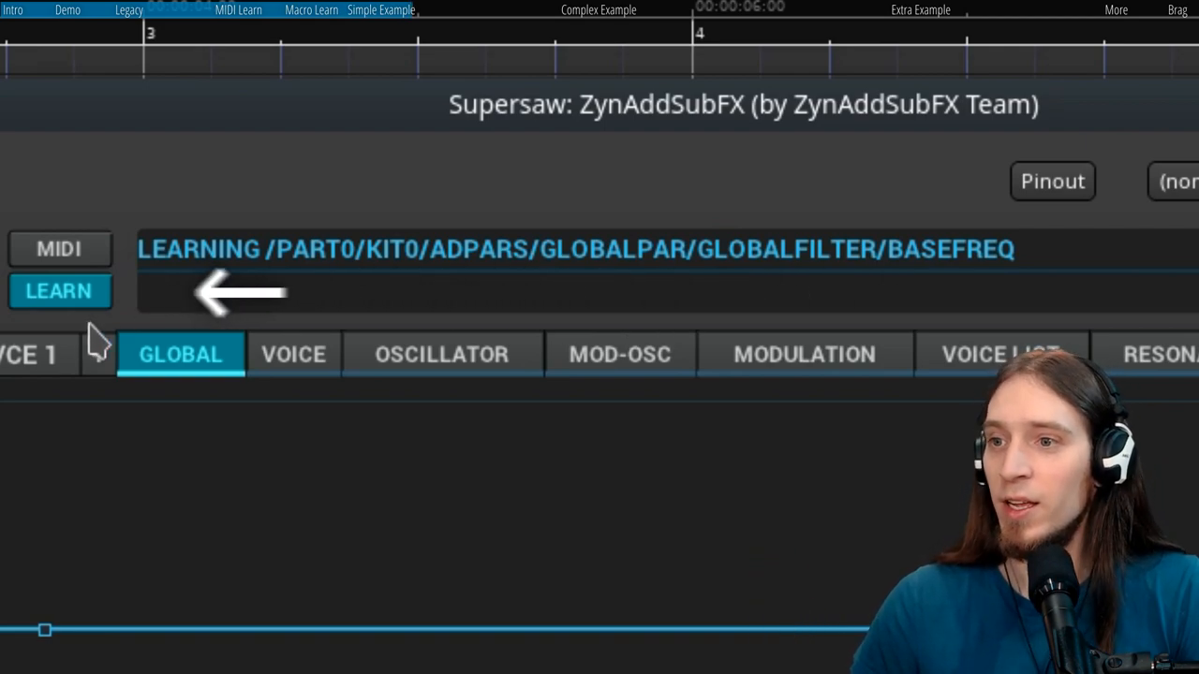
# Finish learning the cutoff and confirm it is mapped to Slot 0 in MACRO LEARN.
pyautogui.click(60, 290)
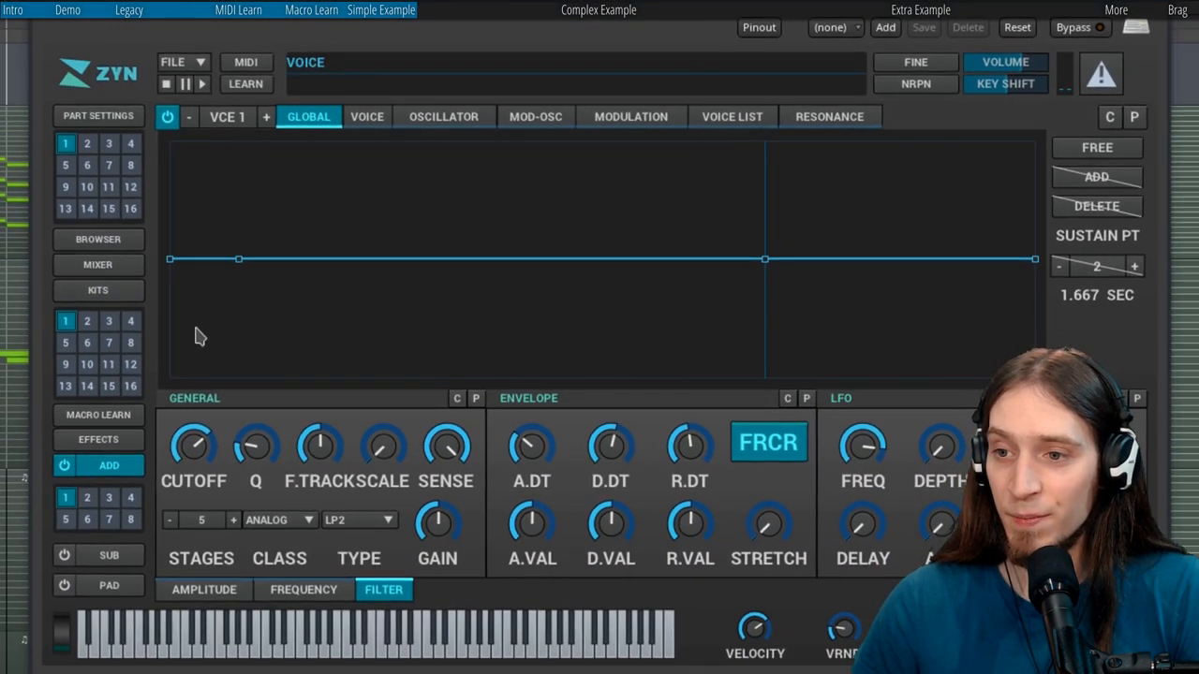
pyautogui.moveTo(111, 426)
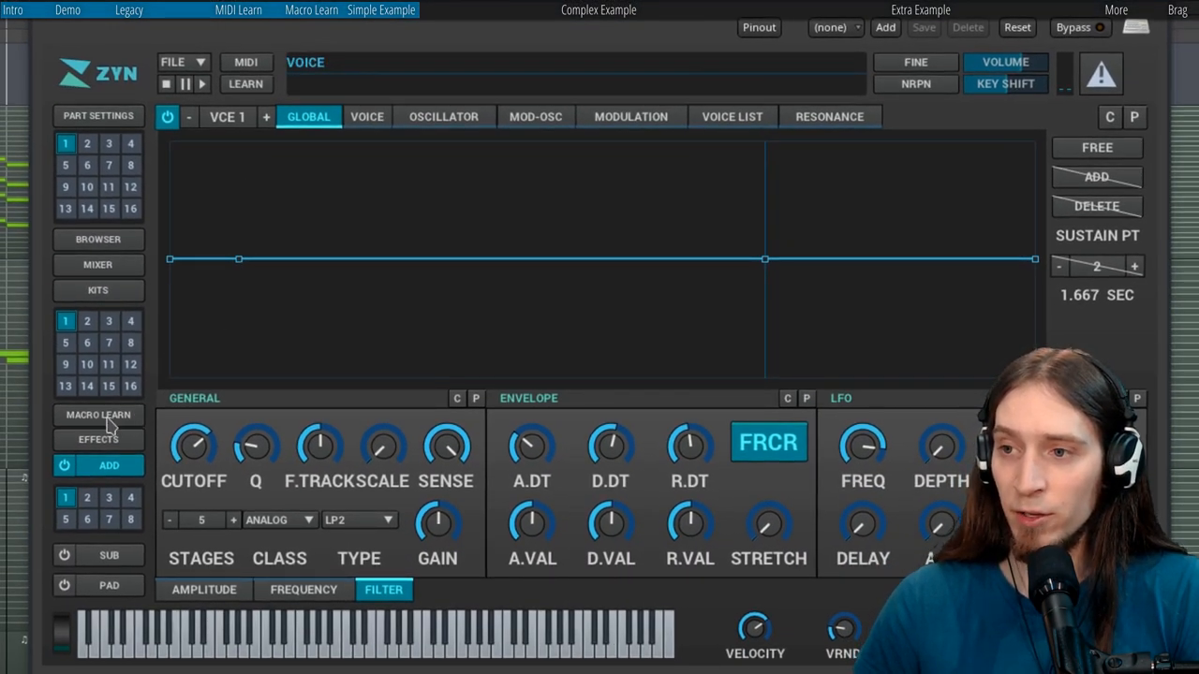
pyautogui.click(98, 415)
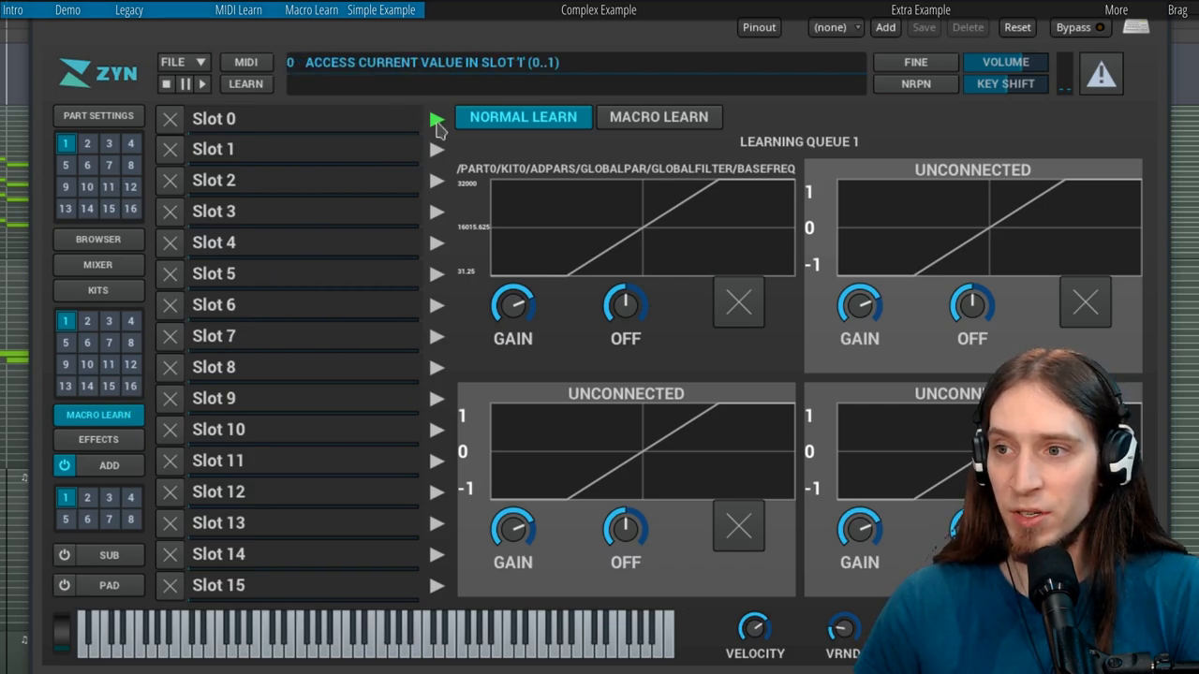
pyautogui.moveTo(466, 183)
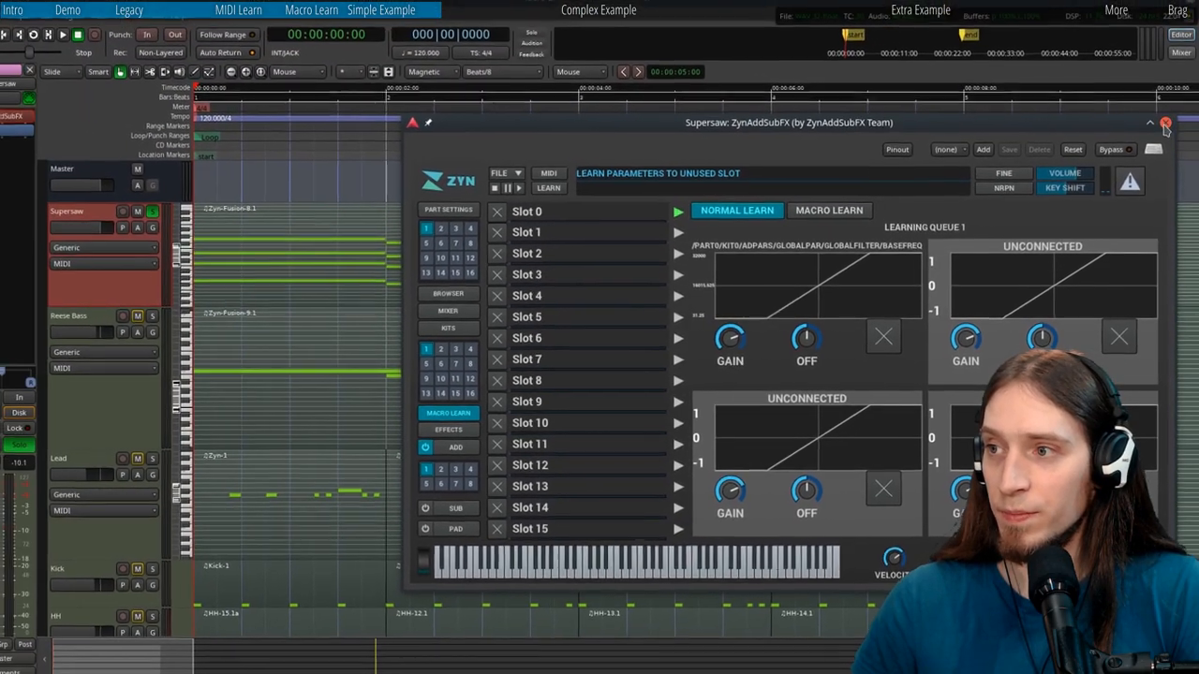
# Close the synth window and show the ZynAddSubFX Slot 1 automation lane on Supersaw.
pyautogui.click(1165, 123)
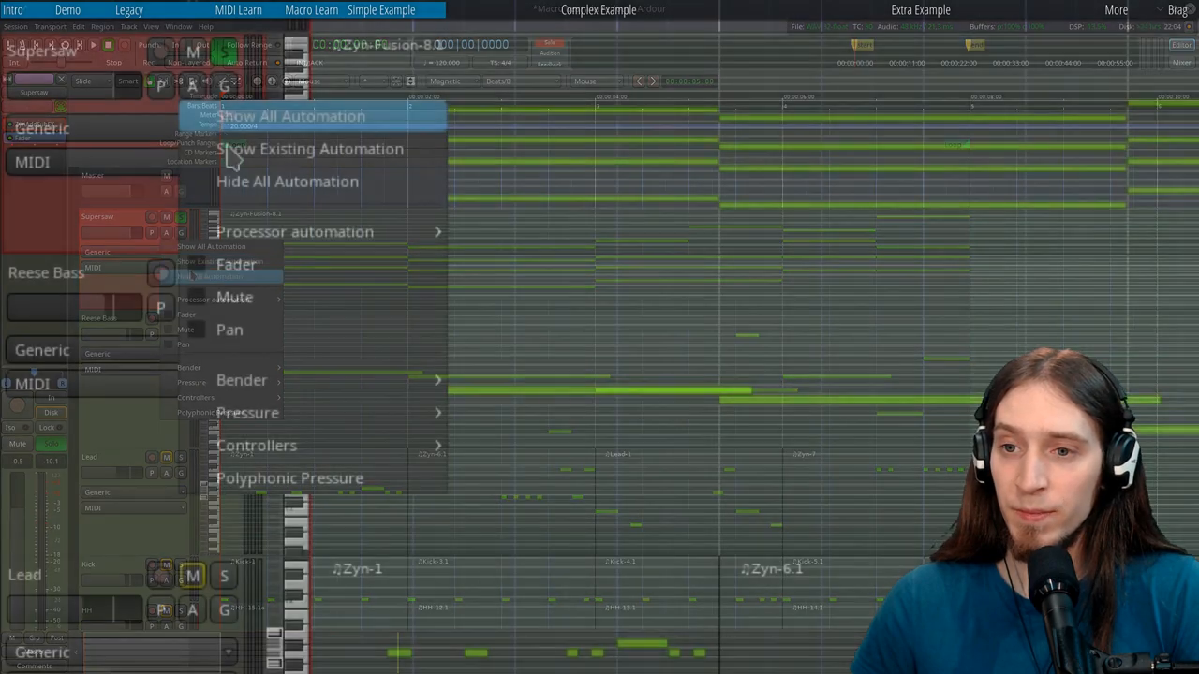
pyautogui.moveTo(295, 231)
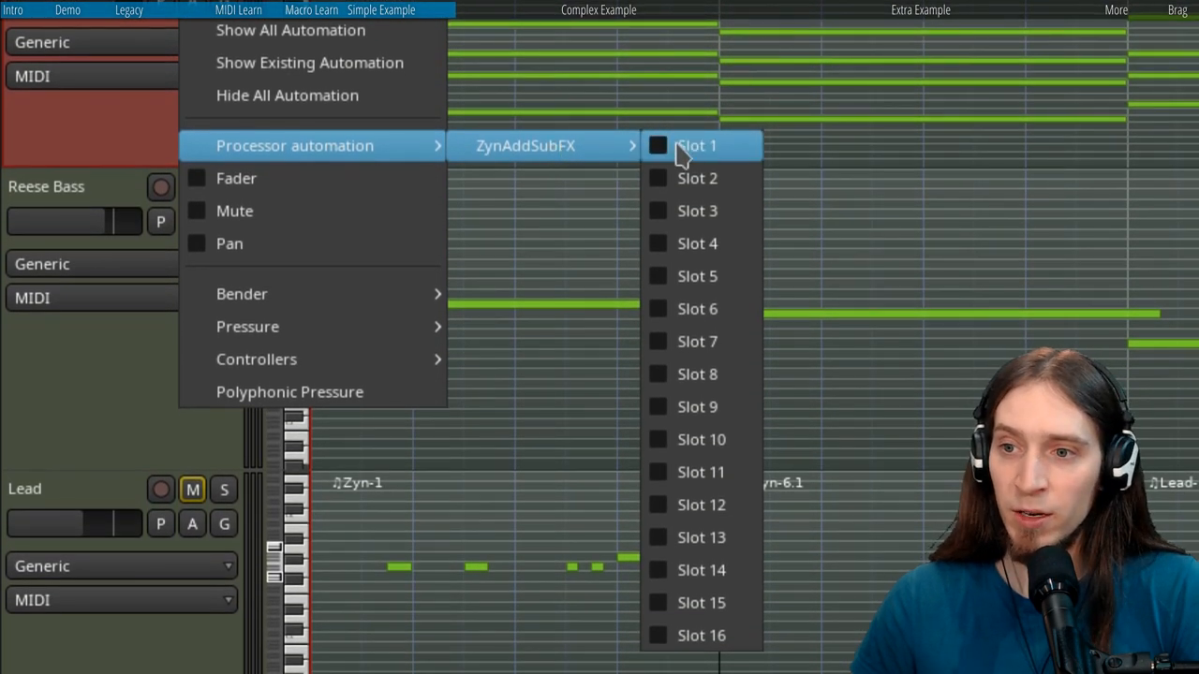
pyautogui.moveTo(669, 156)
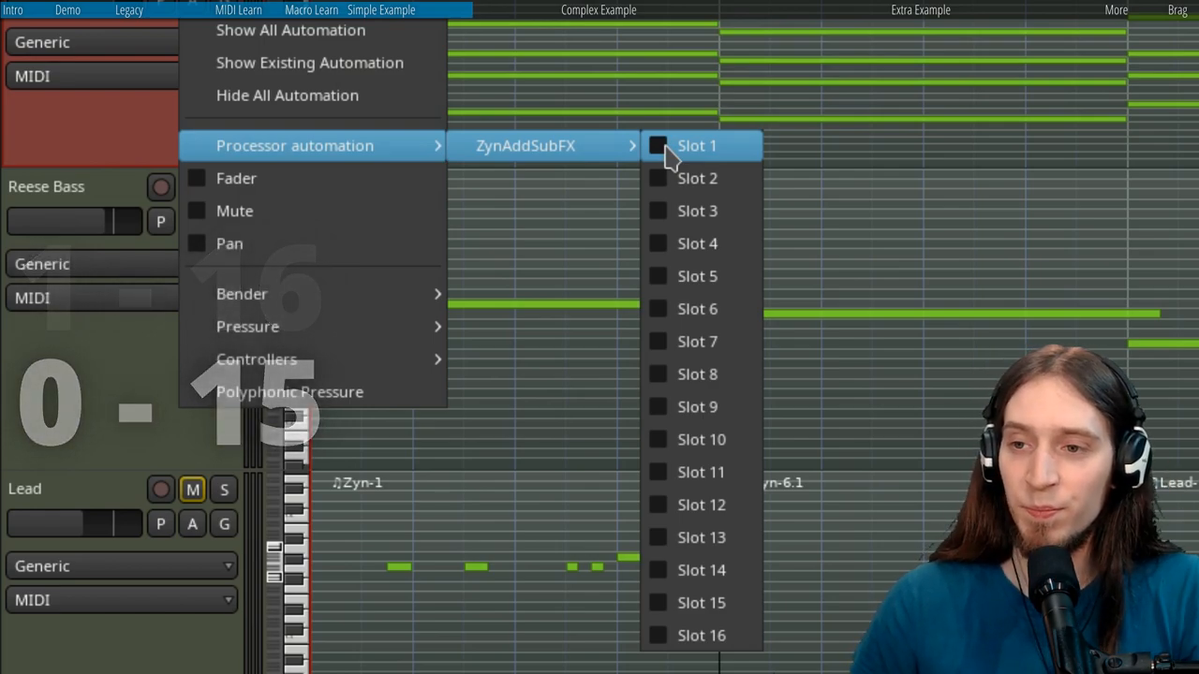
pyautogui.click(696, 145)
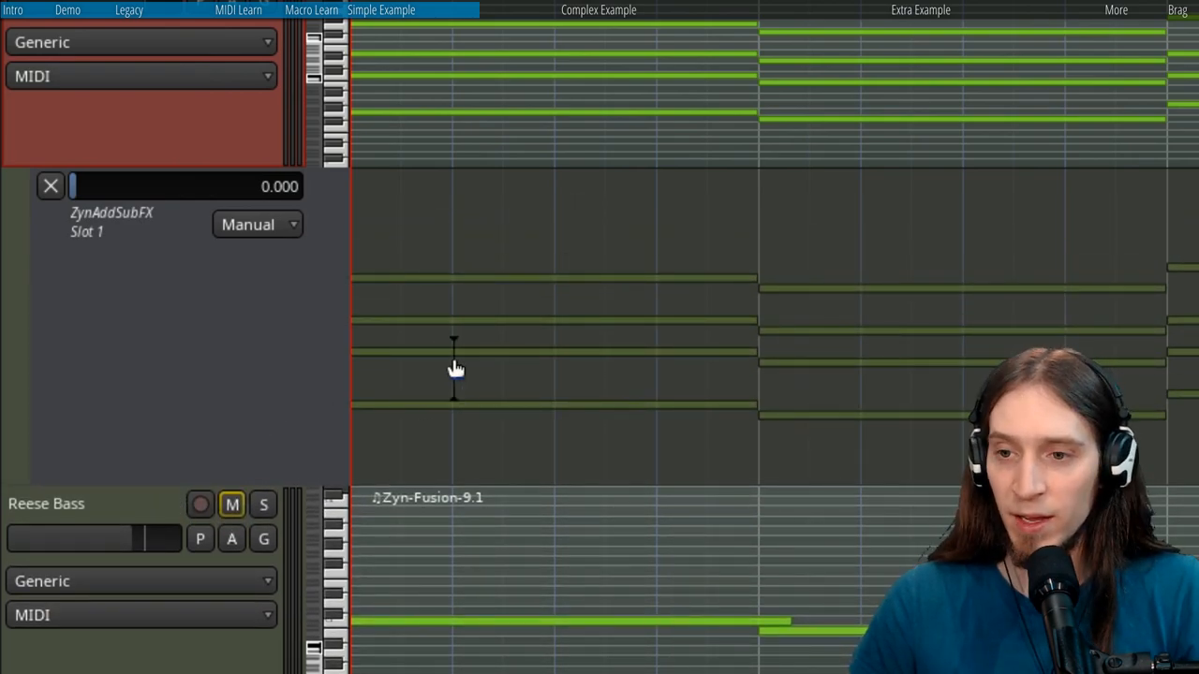
# Draw a zigzag cutoff curve across bars 1-5 with the Draw tool.
pyautogui.press('d')
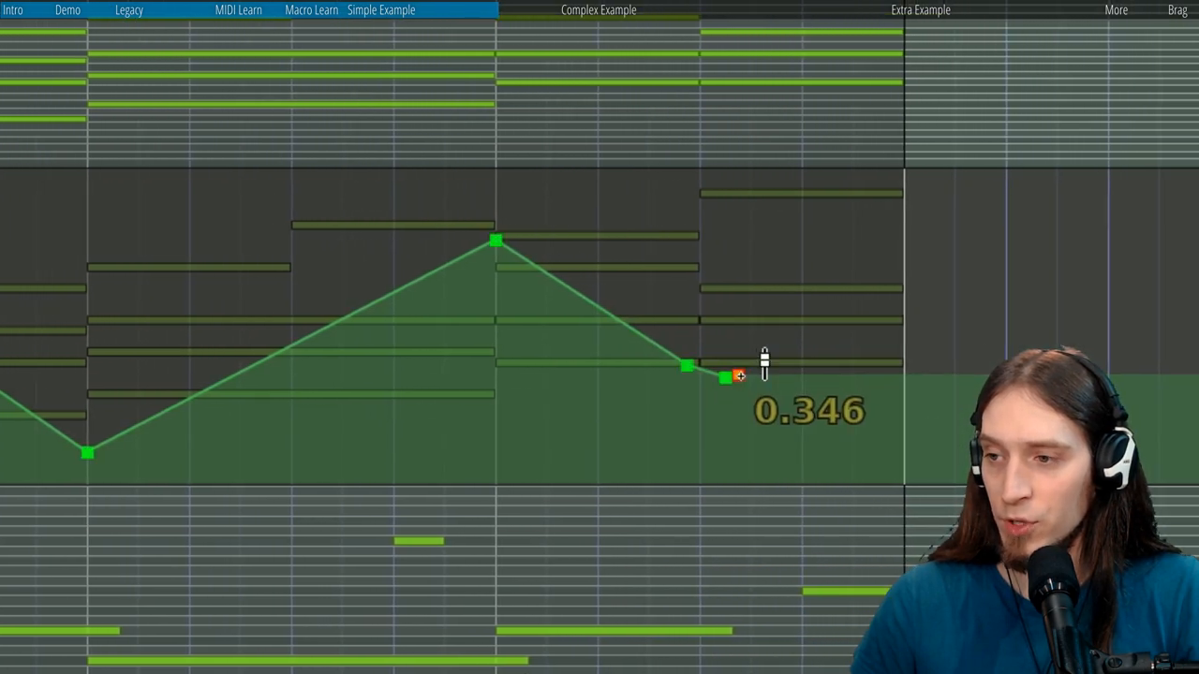
pyautogui.moveTo(726, 377); pyautogui.dragTo(826, 169)
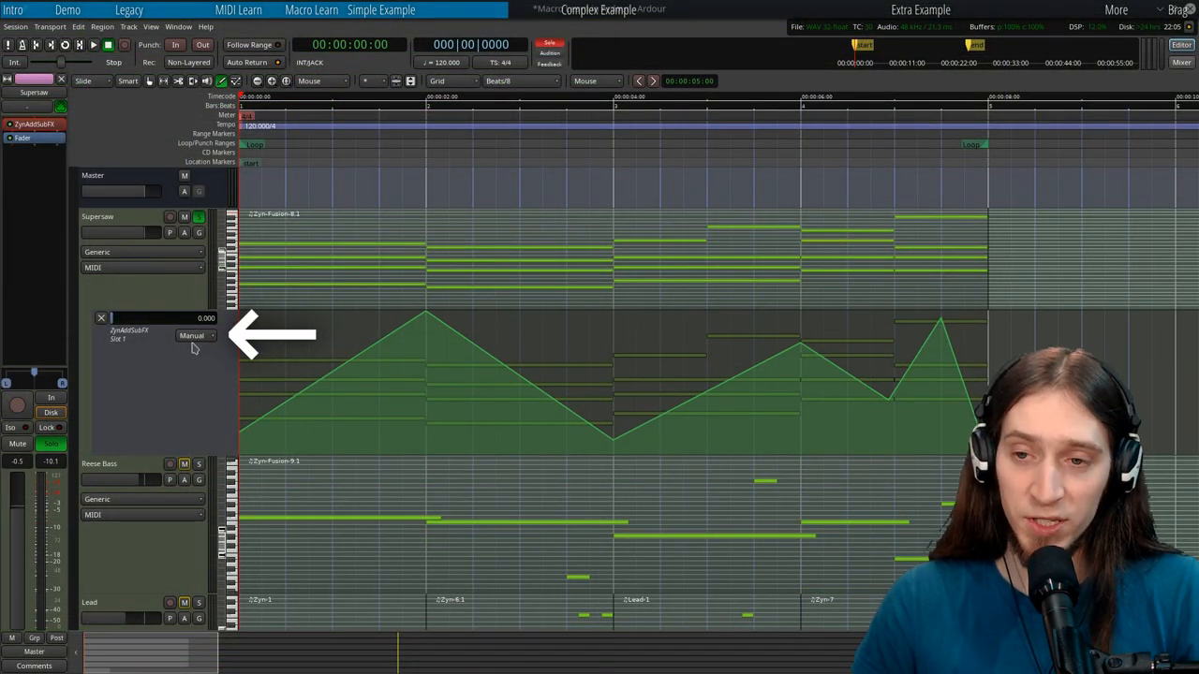
pyautogui.moveTo(191, 335)
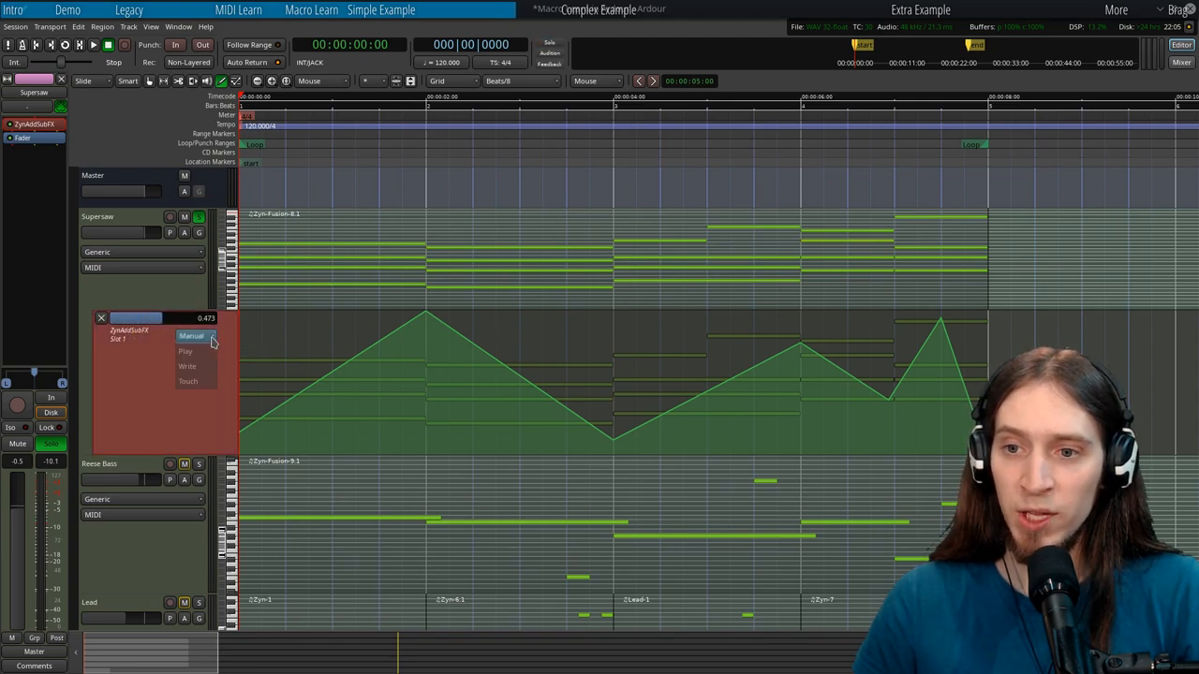
# Set the Slot 1 lane to Play mode and drag the bar-3 point to 0.098.
pyautogui.click(185, 351)
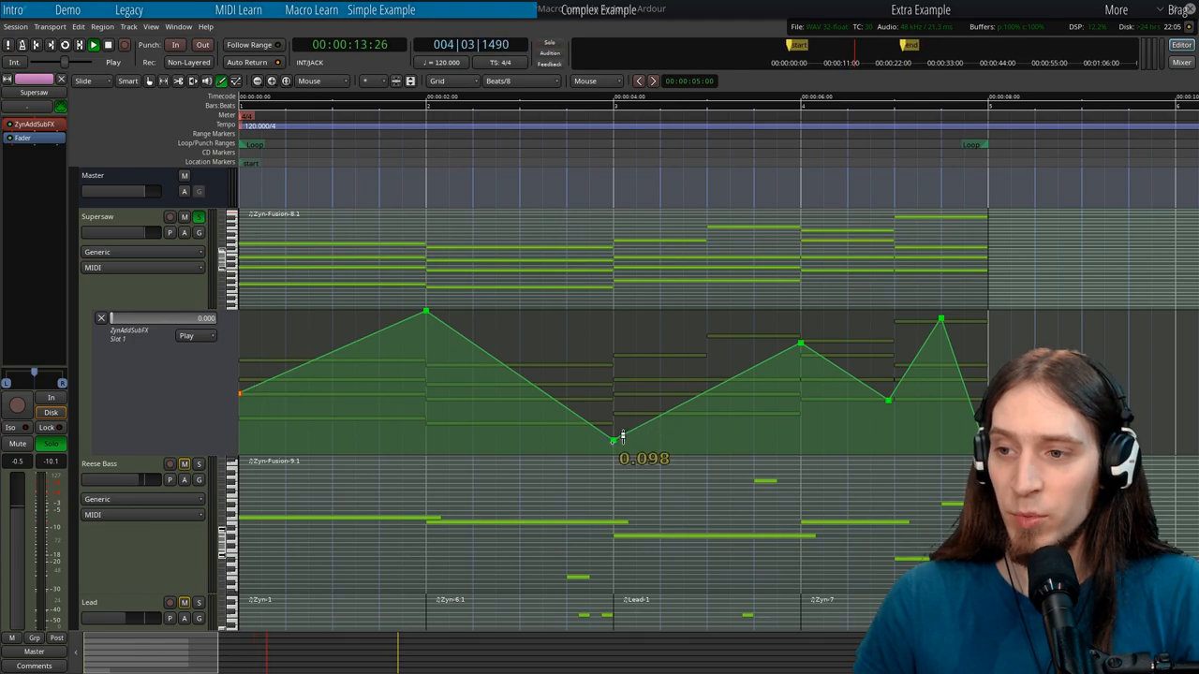
pyautogui.moveTo(614, 439); pyautogui.dragTo(614, 404)
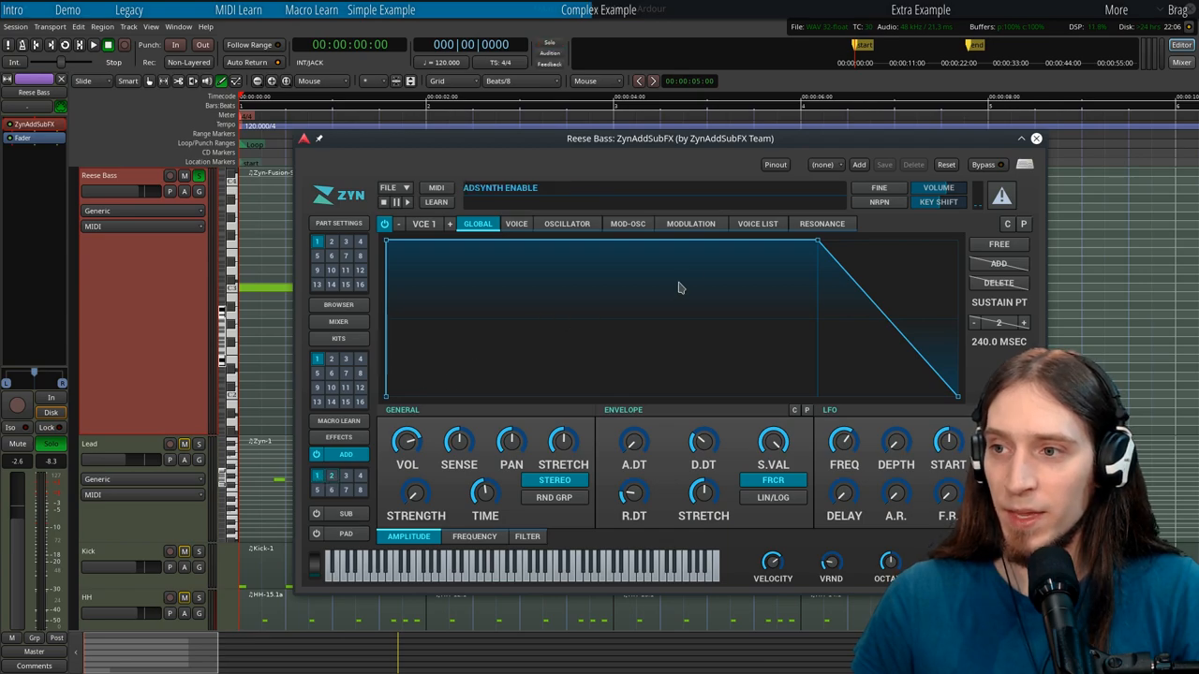
# Show the Reese Bass synth's Voice List and adjust voice 2's Fine detune.
pyautogui.click(757, 224)
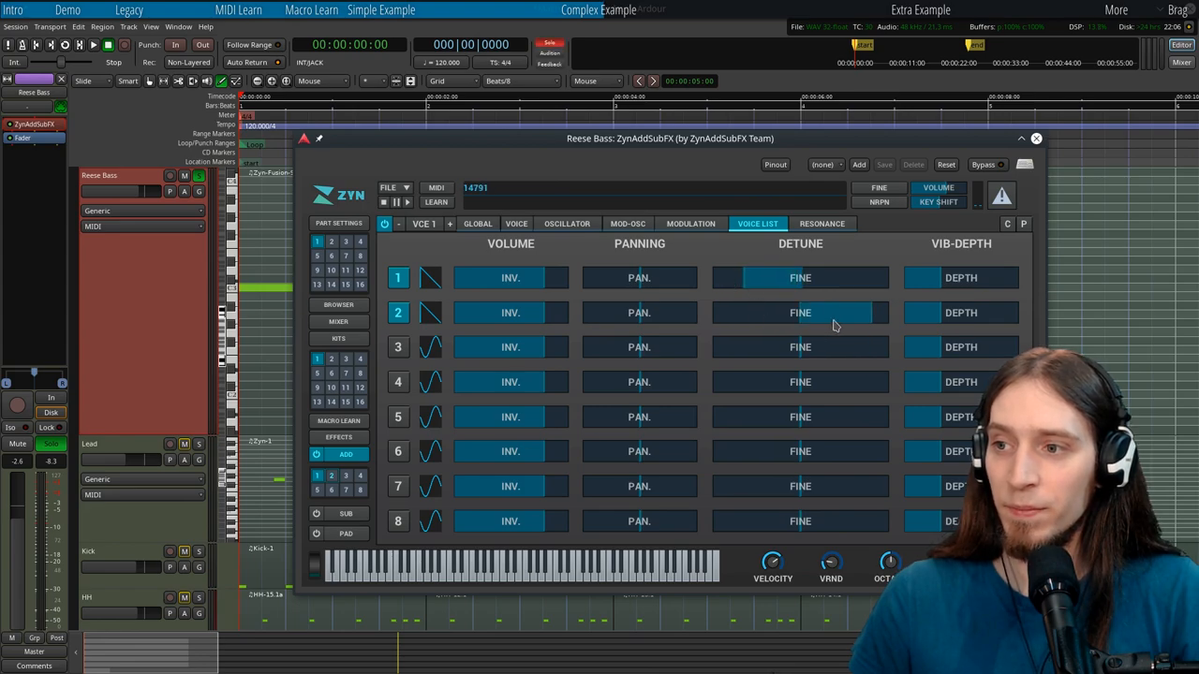
pyautogui.click(93, 45)
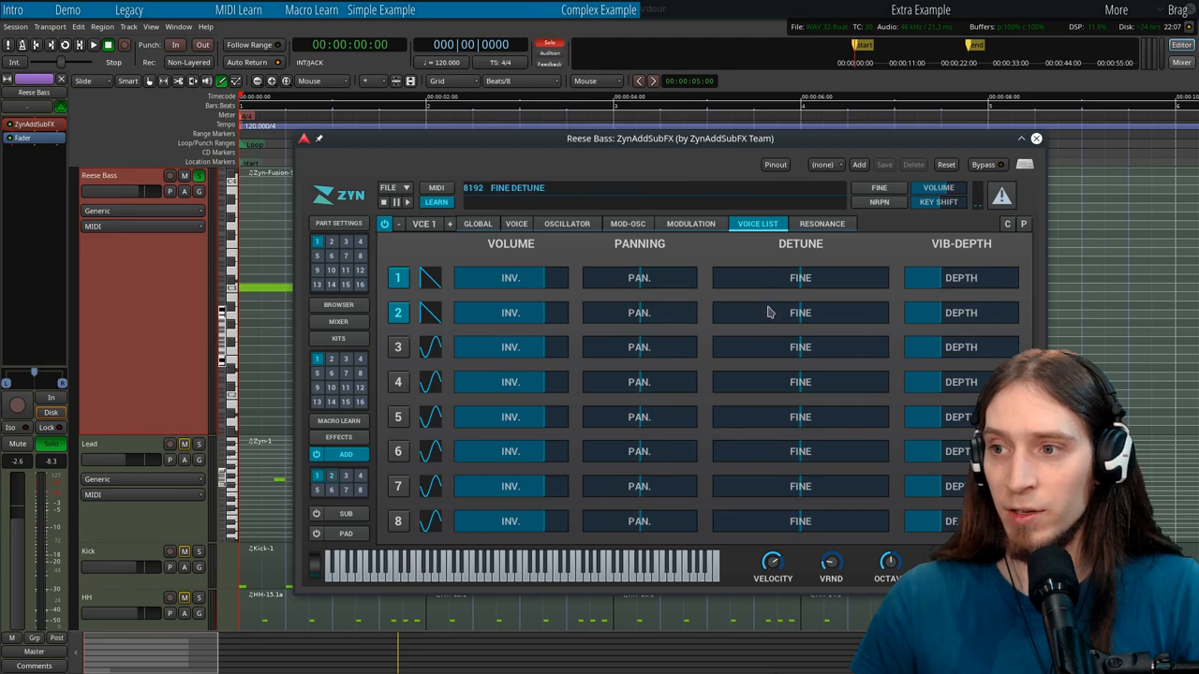
# View the macro learn slots, then return to the voice list with learning armed.
pyautogui.click(436, 202)
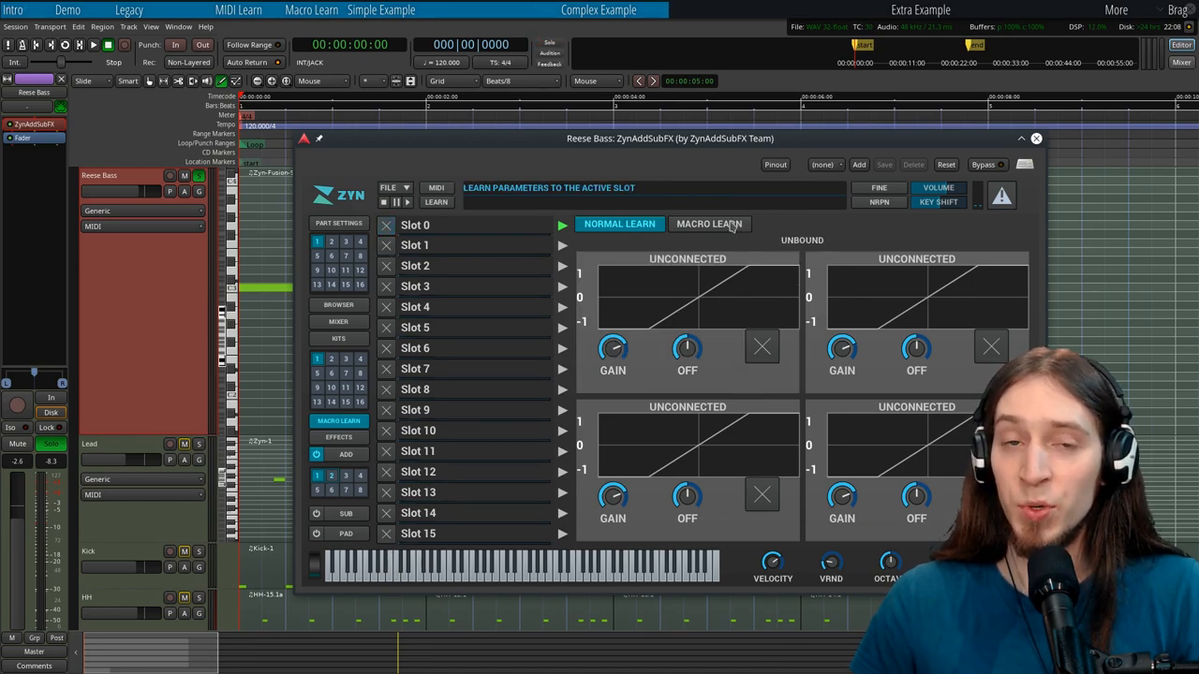
pyautogui.click(709, 223)
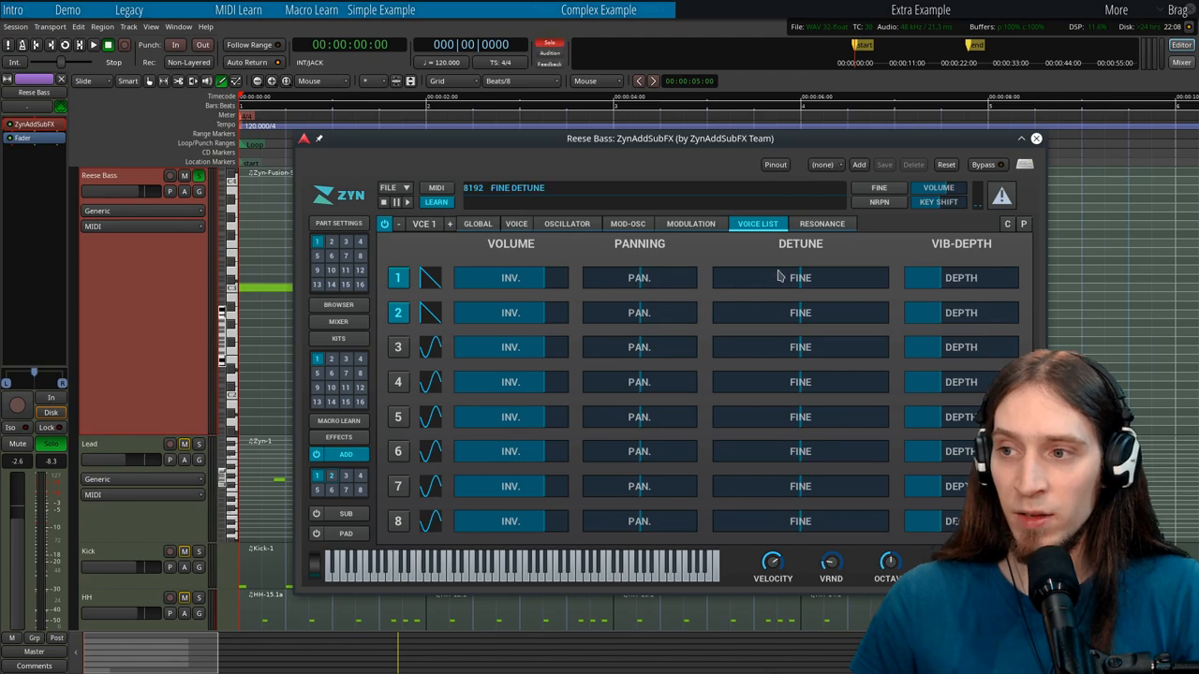
pyautogui.moveTo(799, 313)
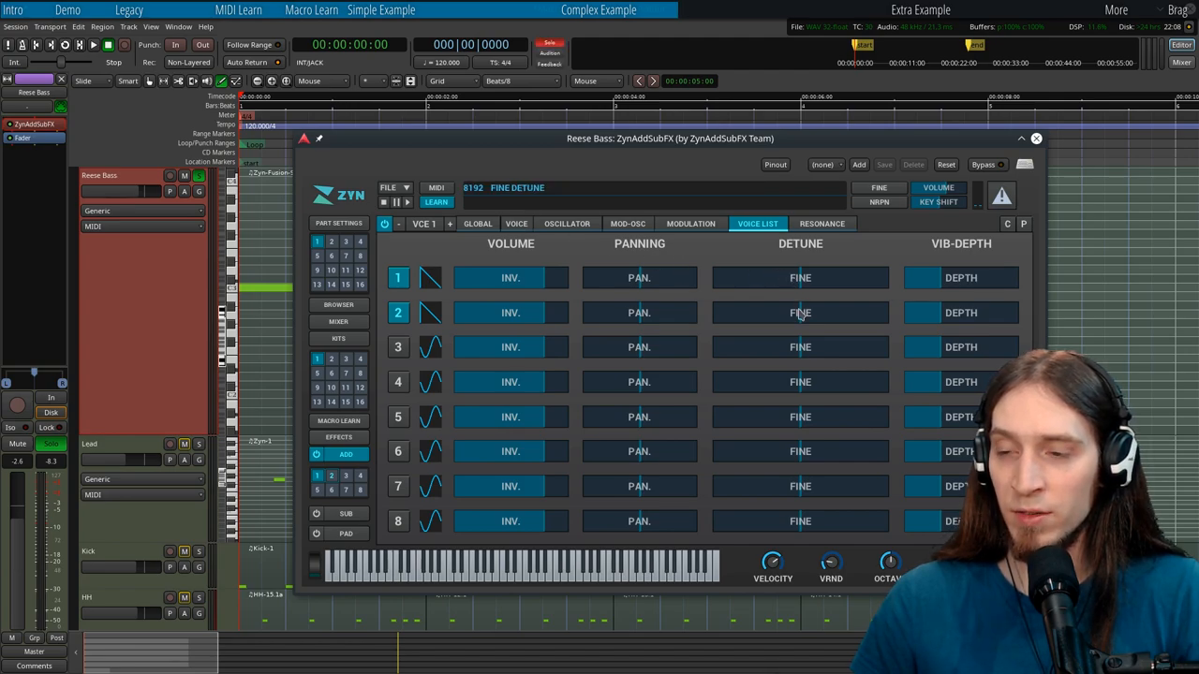
# Learn voice 2's Fine detune into macro Slot 0.
pyautogui.click(436, 202)
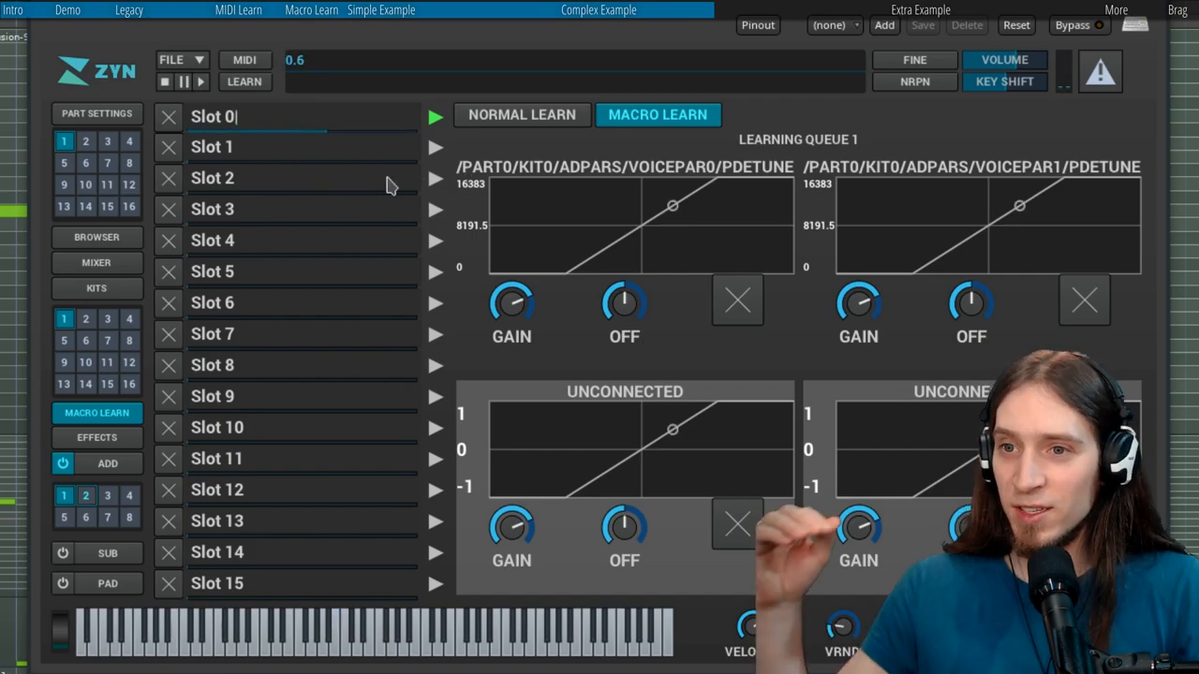
pyautogui.moveTo(678, 263)
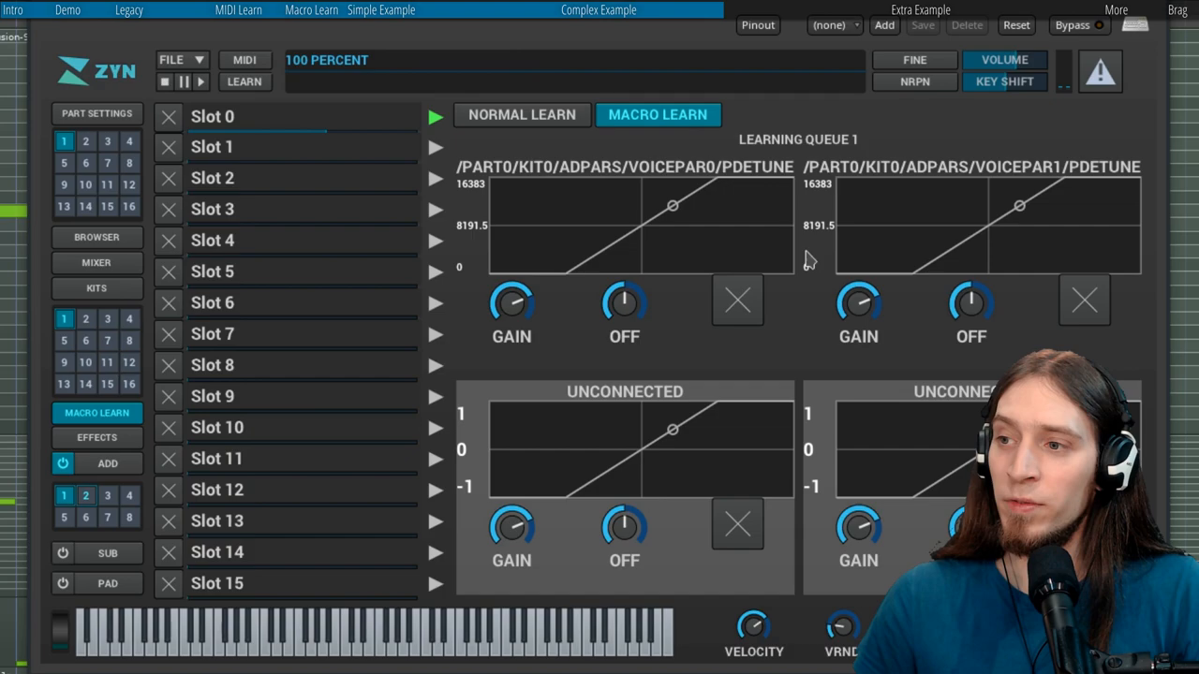
pyautogui.moveTo(862, 309)
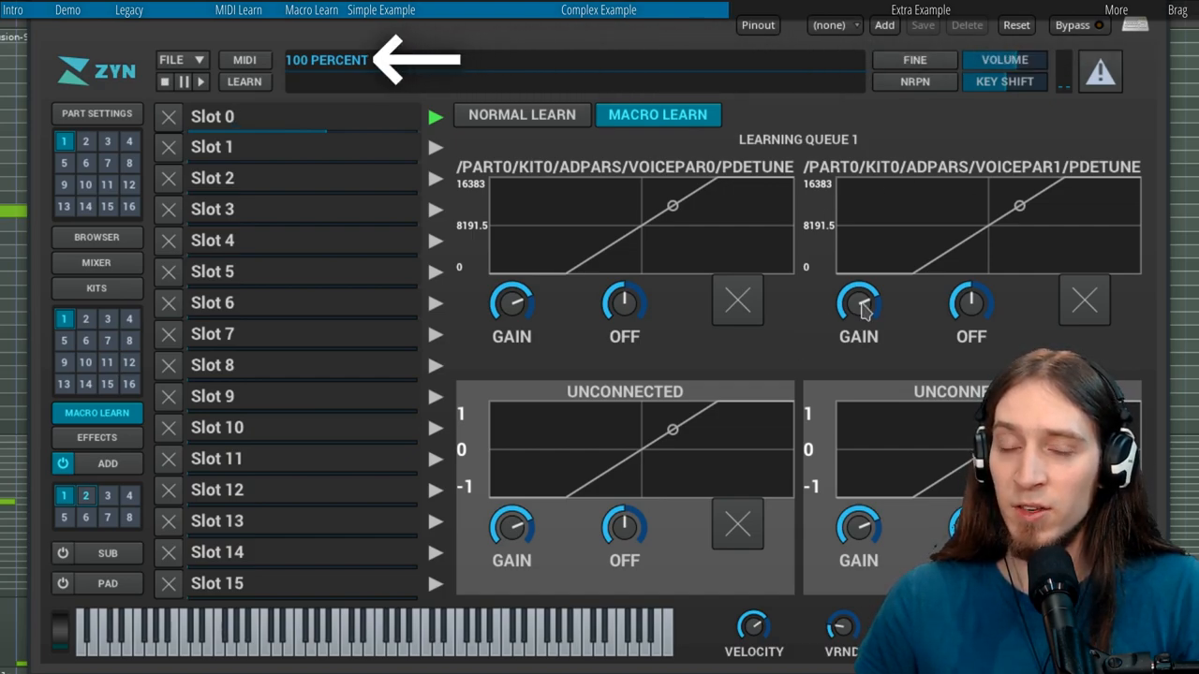
# Drag the GAIN knob of the VOICEPAR1/PDETUNE mapping in Slot 0.
pyautogui.moveTo(857, 304); pyautogui.dragTo(862, 319)
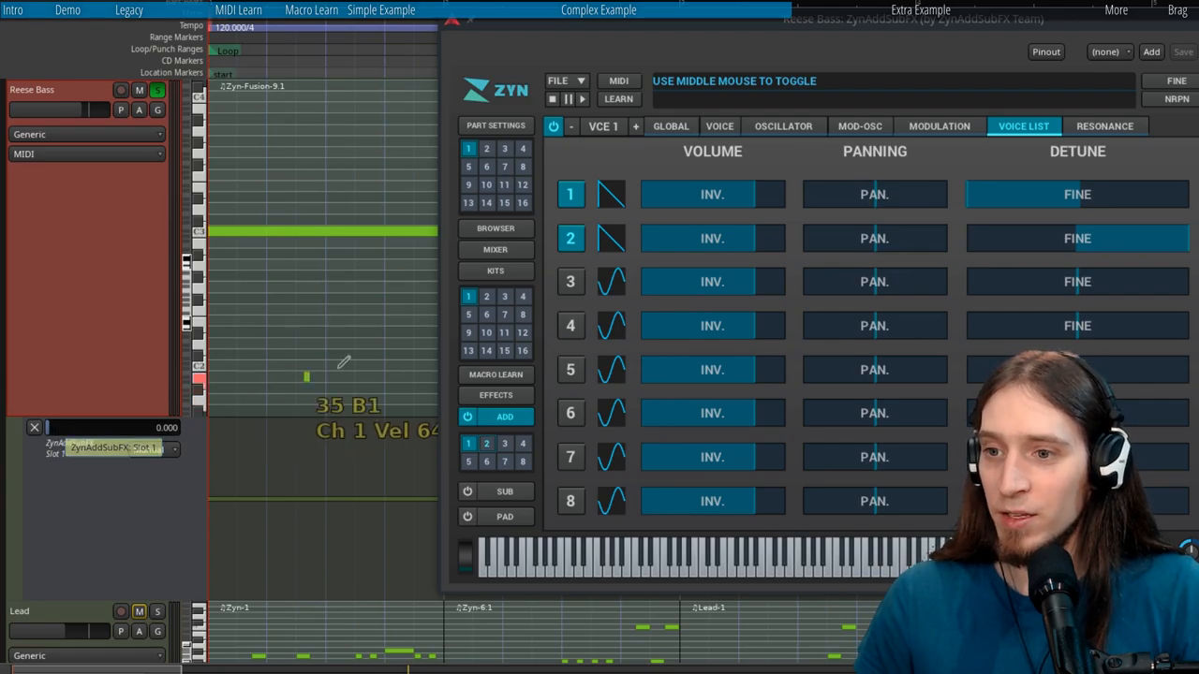
# Show the Reese Bass ZynAddSubFX Slot 1 lane and return Slot 1 to 0.000.
pyautogui.click(496, 374)
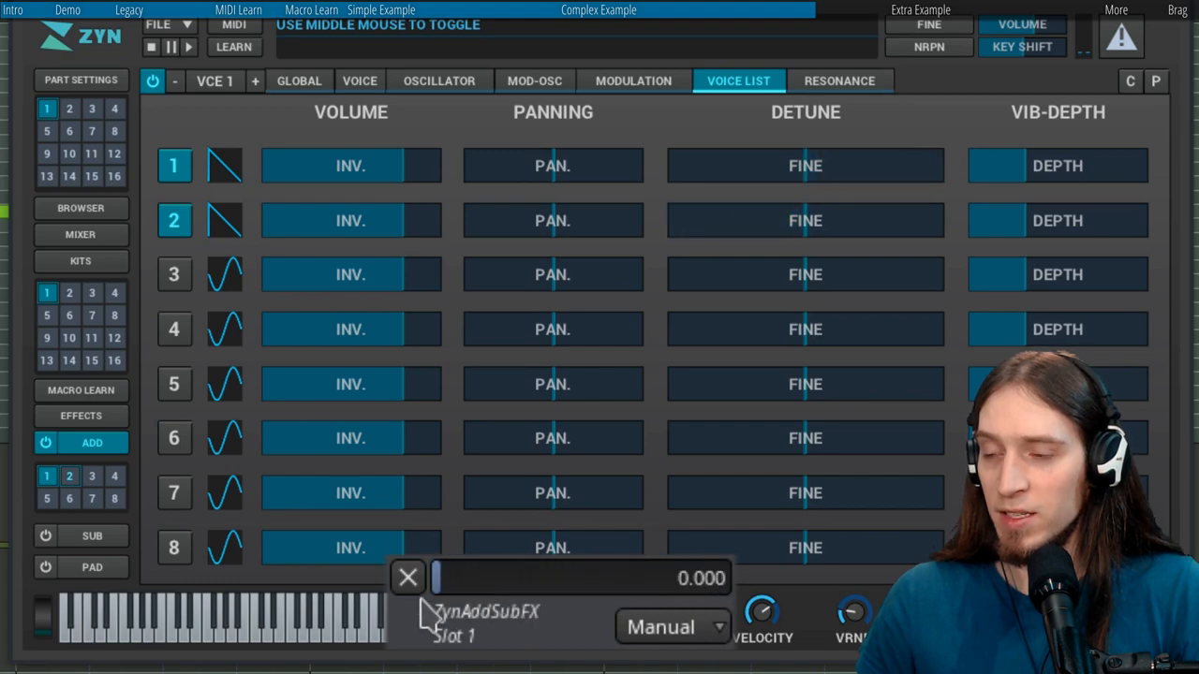
pyautogui.moveTo(436, 578); pyautogui.dragTo(553, 578)
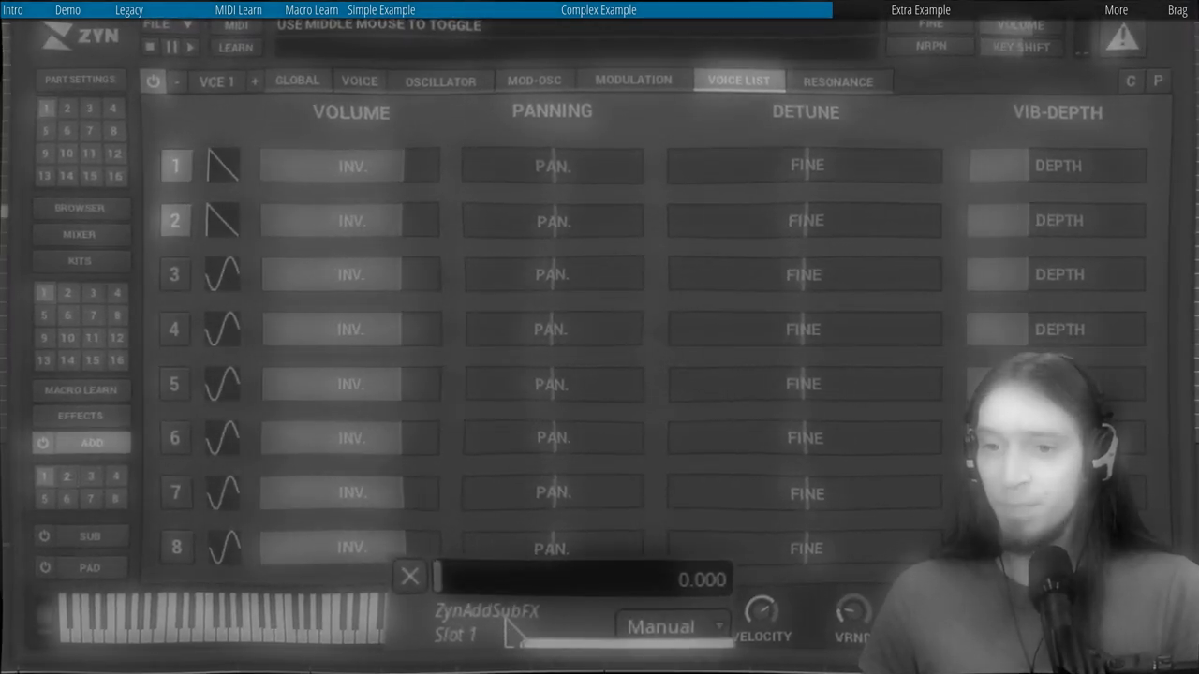
# Drag the Slot 1 lane fader to about 0.6, detuning voices 1 and 2 apart.
pyautogui.click(81, 391)
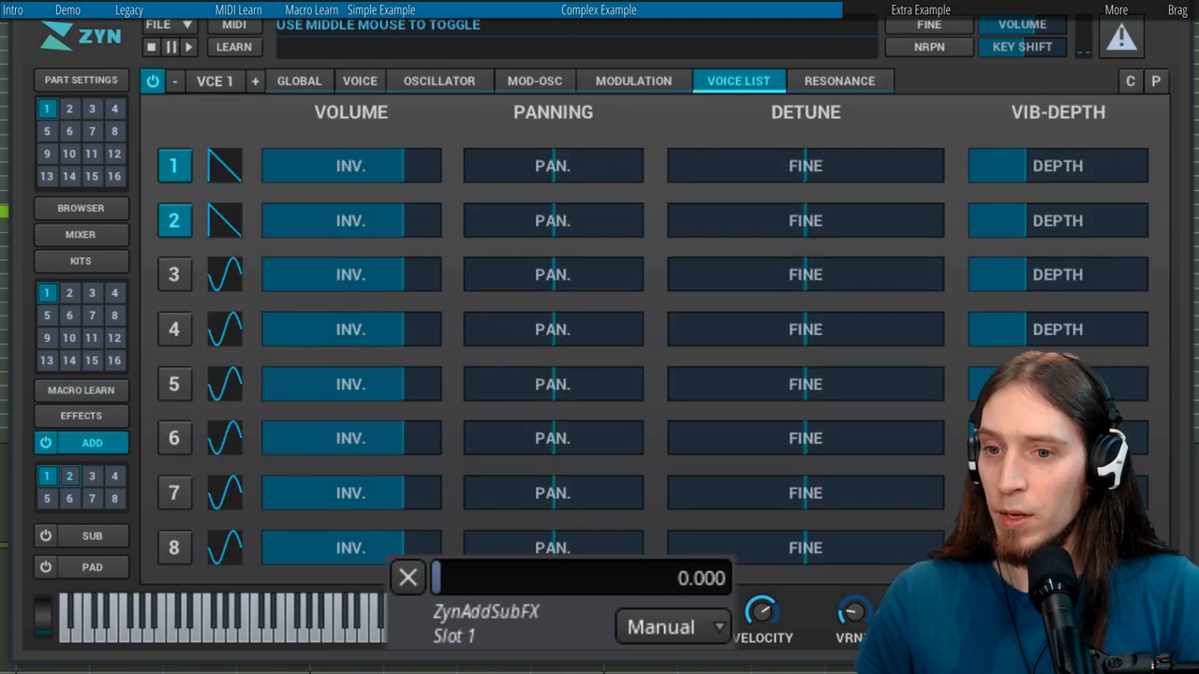
pyautogui.moveTo(435, 578); pyautogui.dragTo(515, 578)
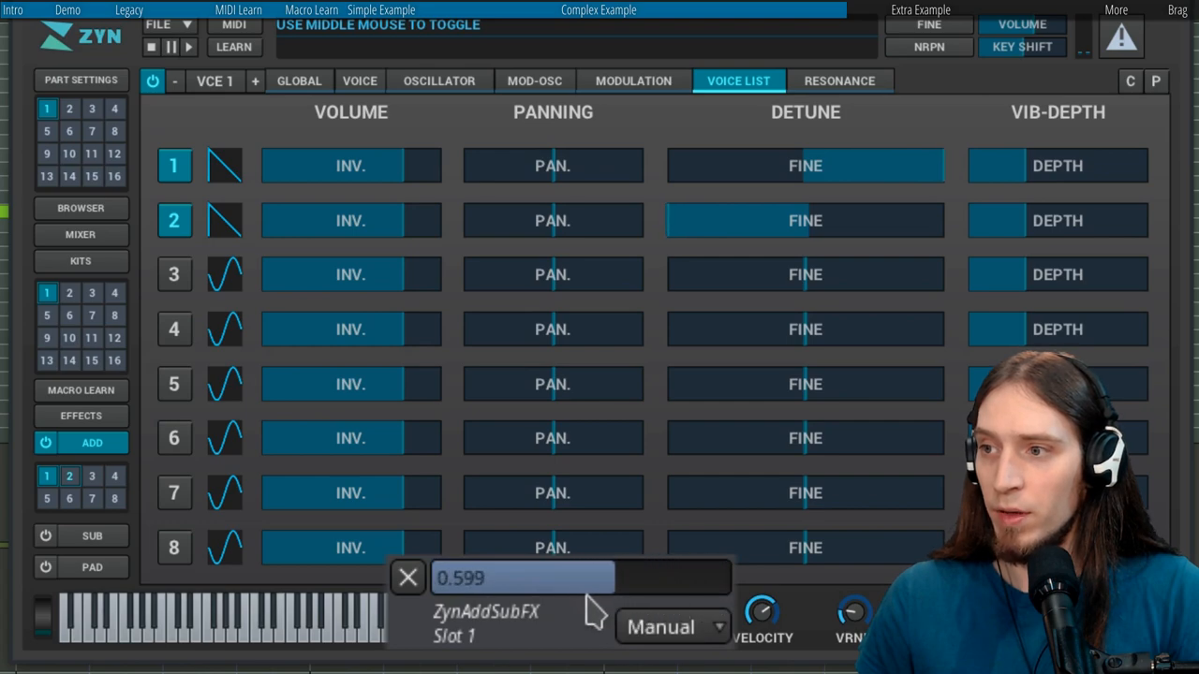
pyautogui.moveTo(522, 578); pyautogui.dragTo(501, 578)
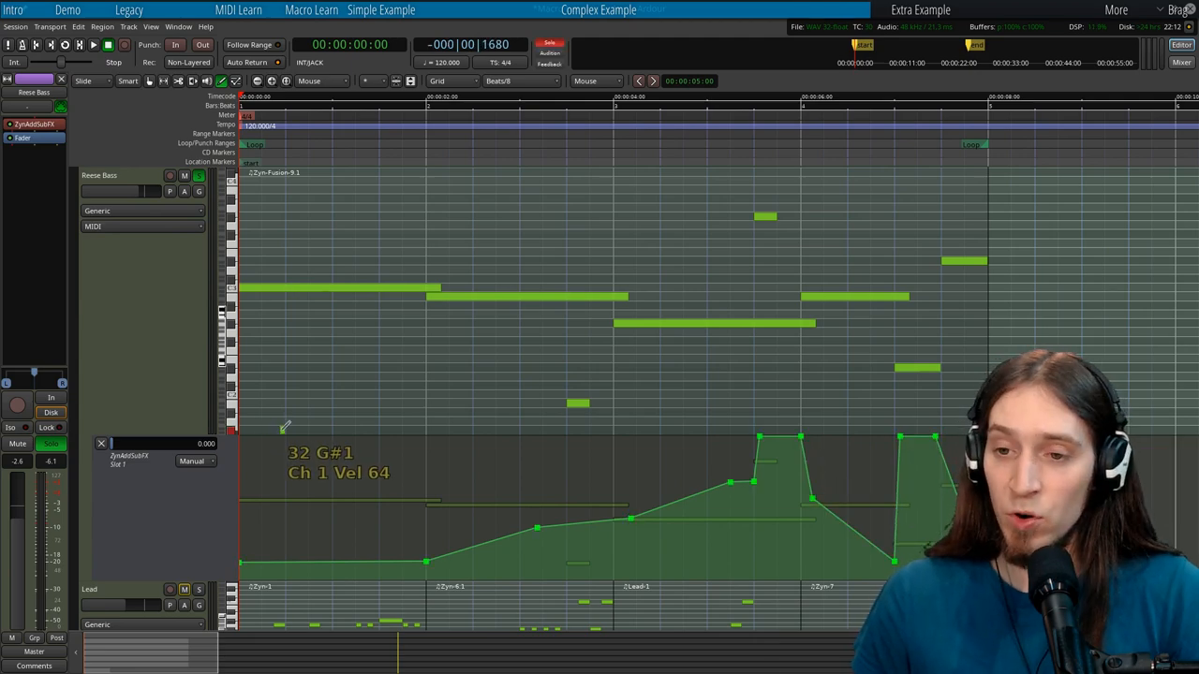
# Select the Slot 1 automation lane and switch its mode to Play.
pyautogui.click(164, 505)
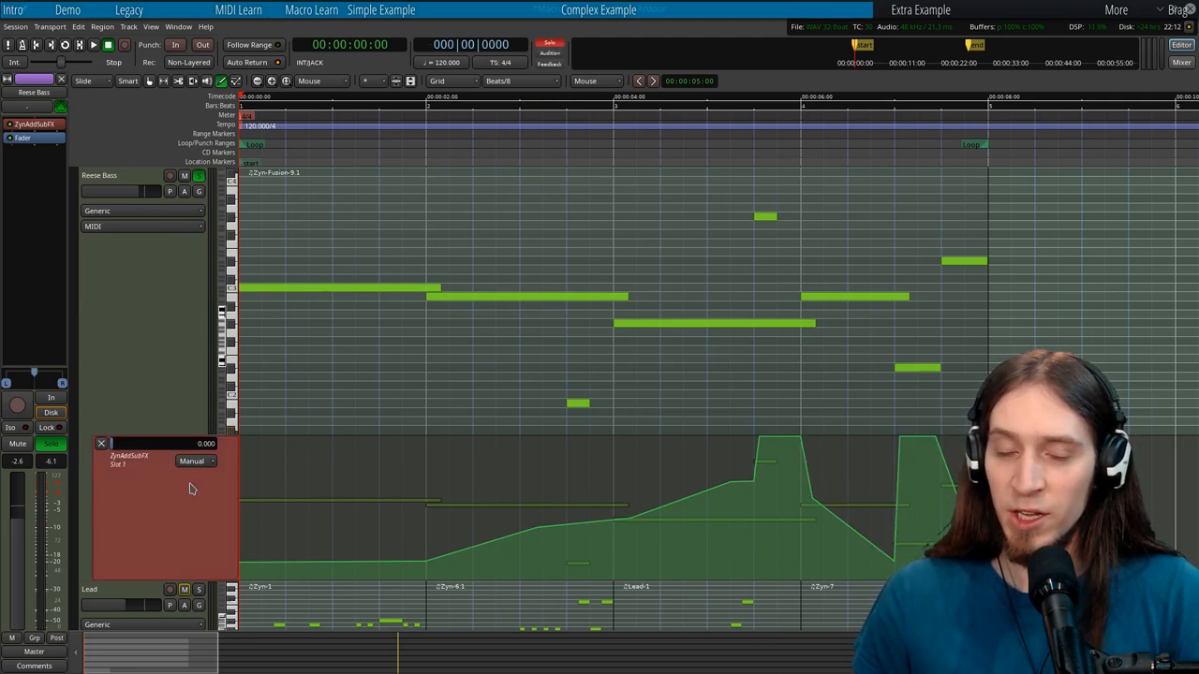
pyautogui.click(191, 461)
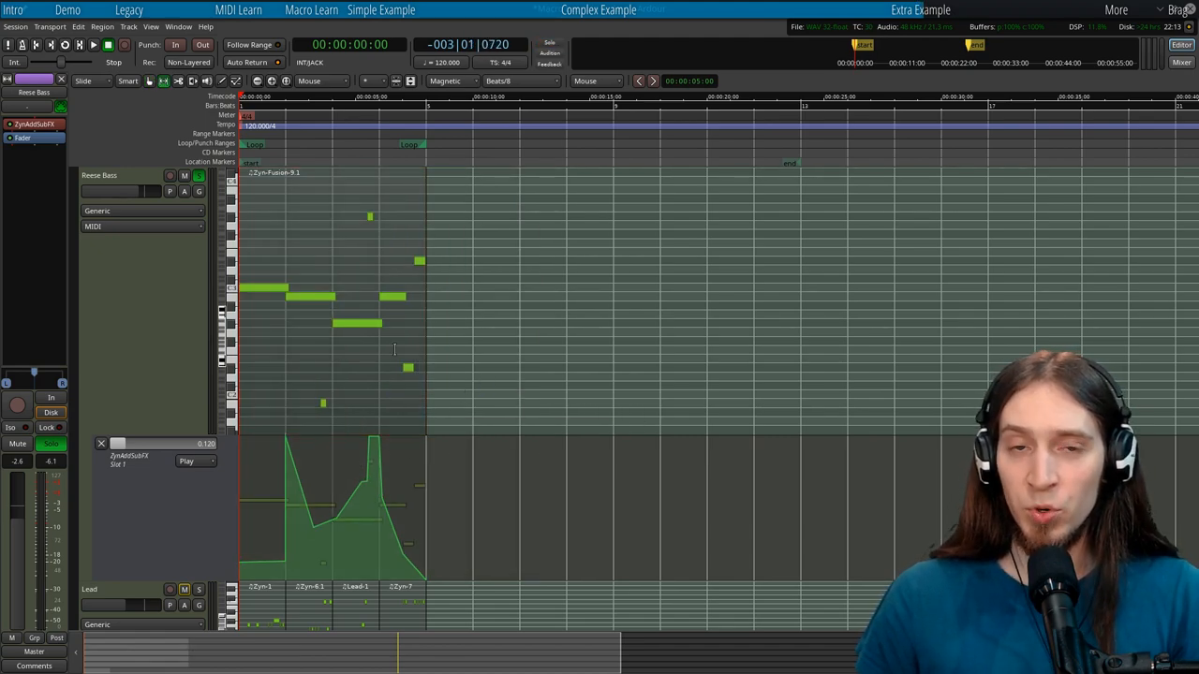
# Delete the Reese Bass clip together with its Slot 1 automation curve.
pyautogui.press('r')
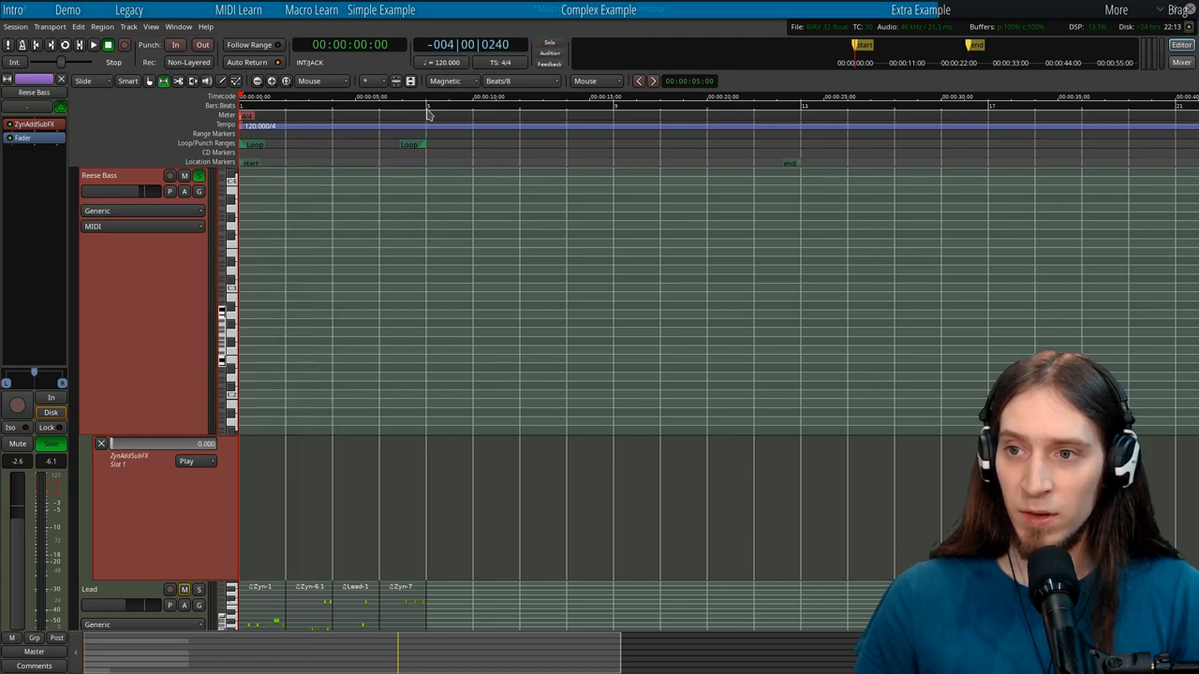
pyautogui.click(427, 97)
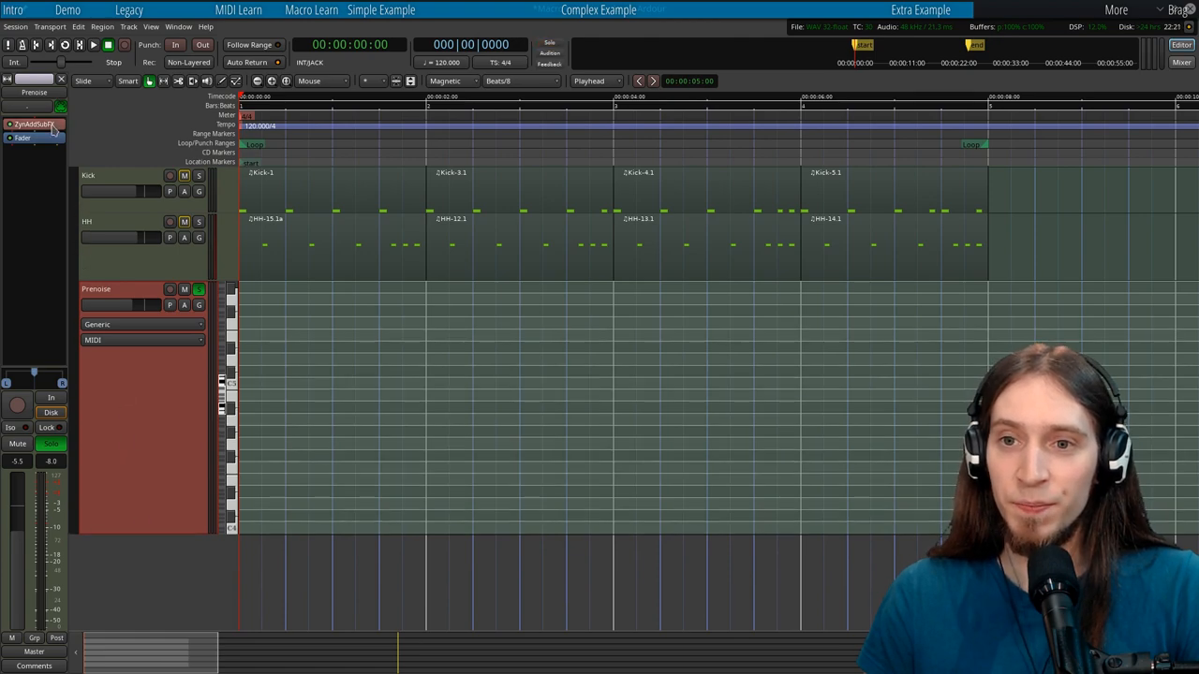
# Open Prenoise's ZynAddSubFX editor on the filter settings, then the track's automation menu.
pyautogui.click(35, 124)
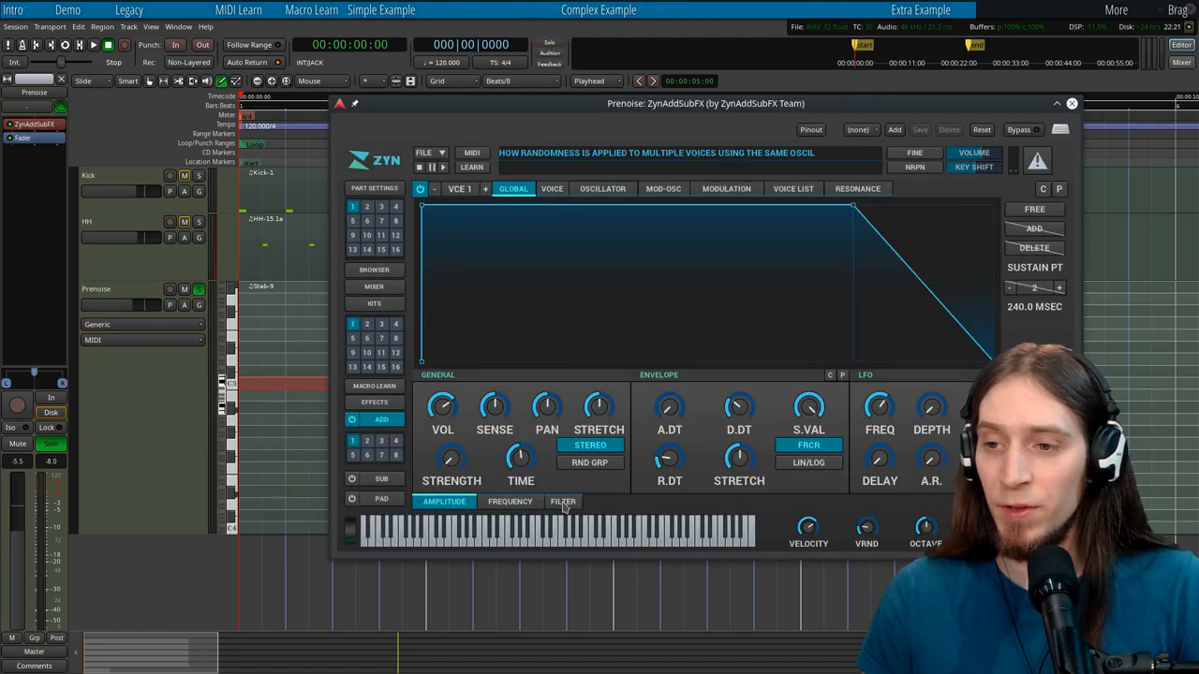
pyautogui.click(563, 501)
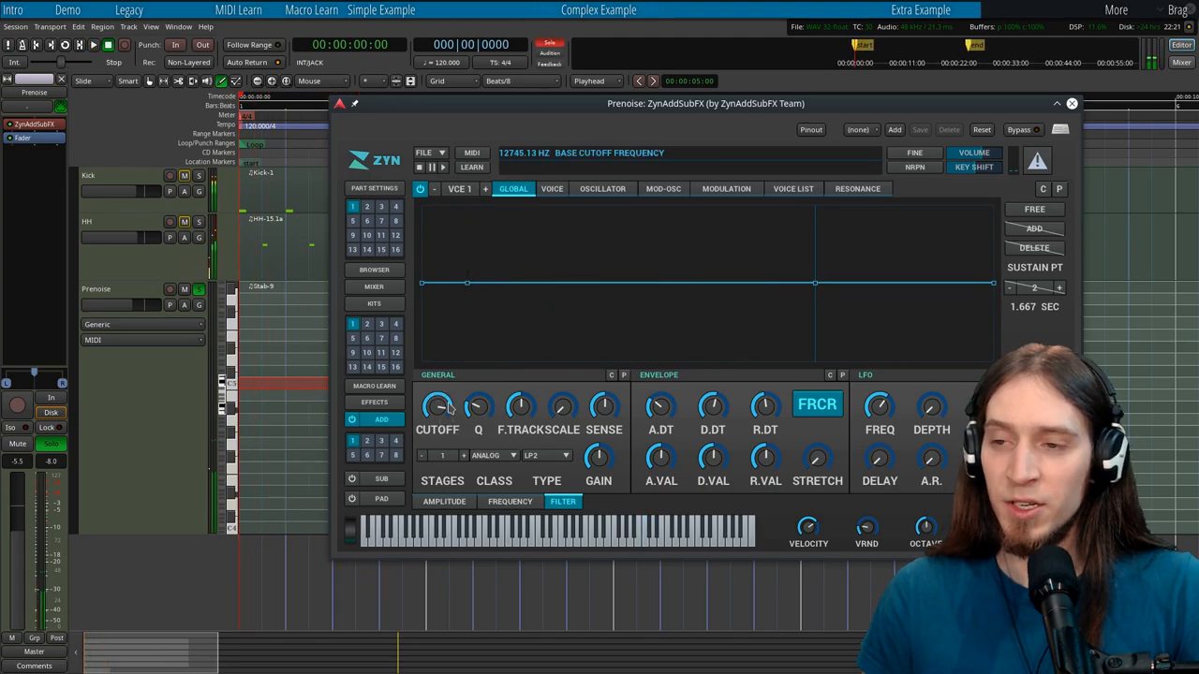
pyautogui.moveTo(200, 304)
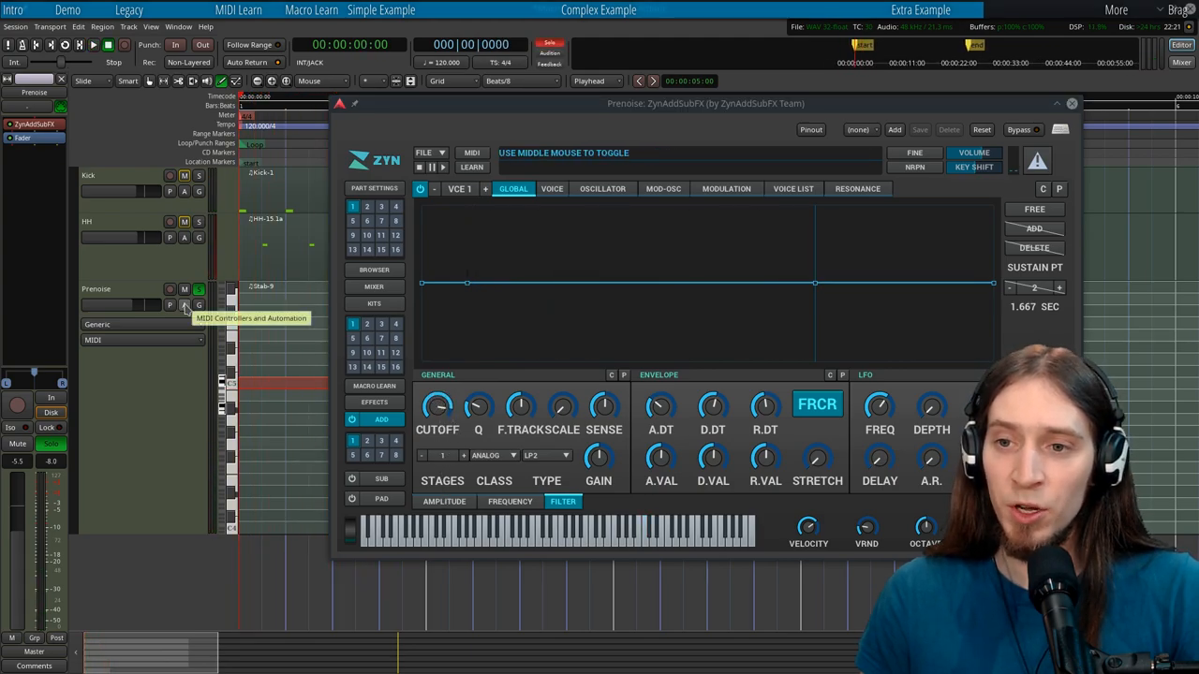
pyautogui.click(200, 306)
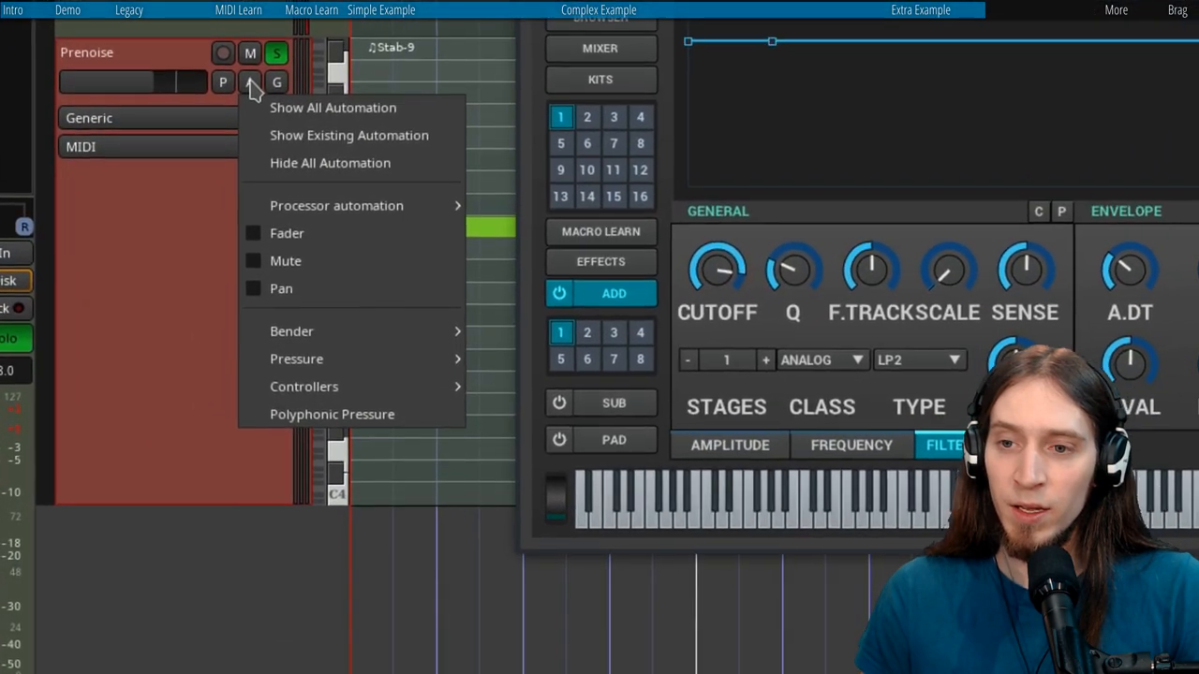
pyautogui.moveTo(336, 205)
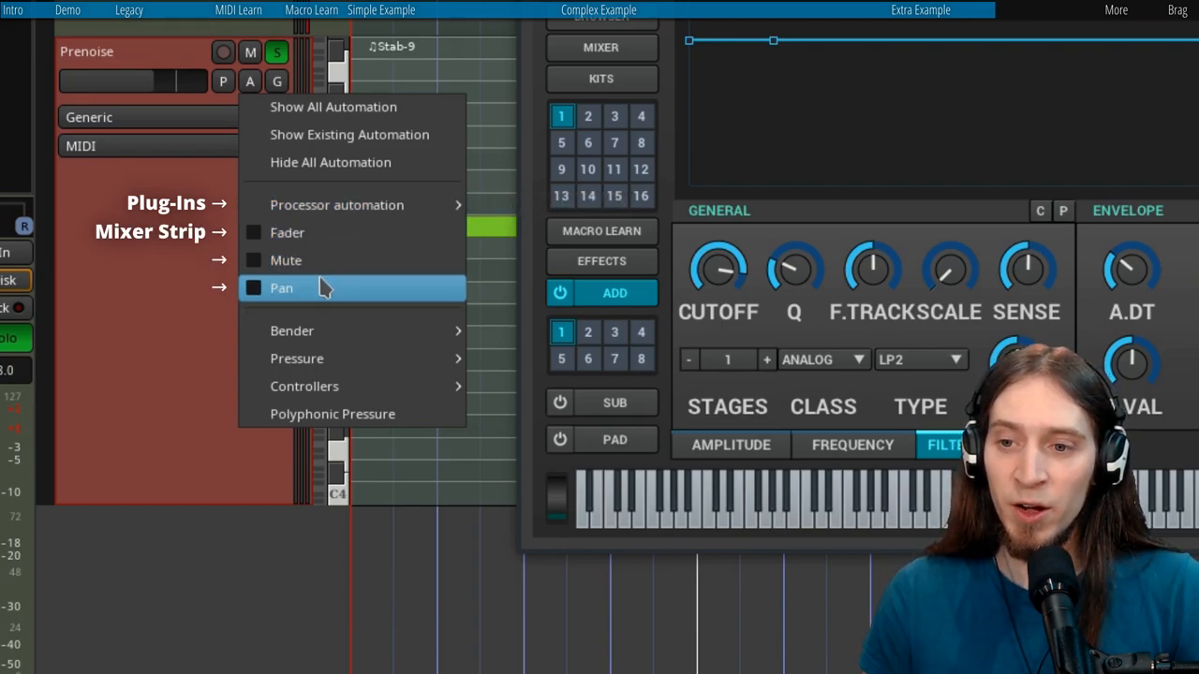
pyautogui.moveTo(292, 330)
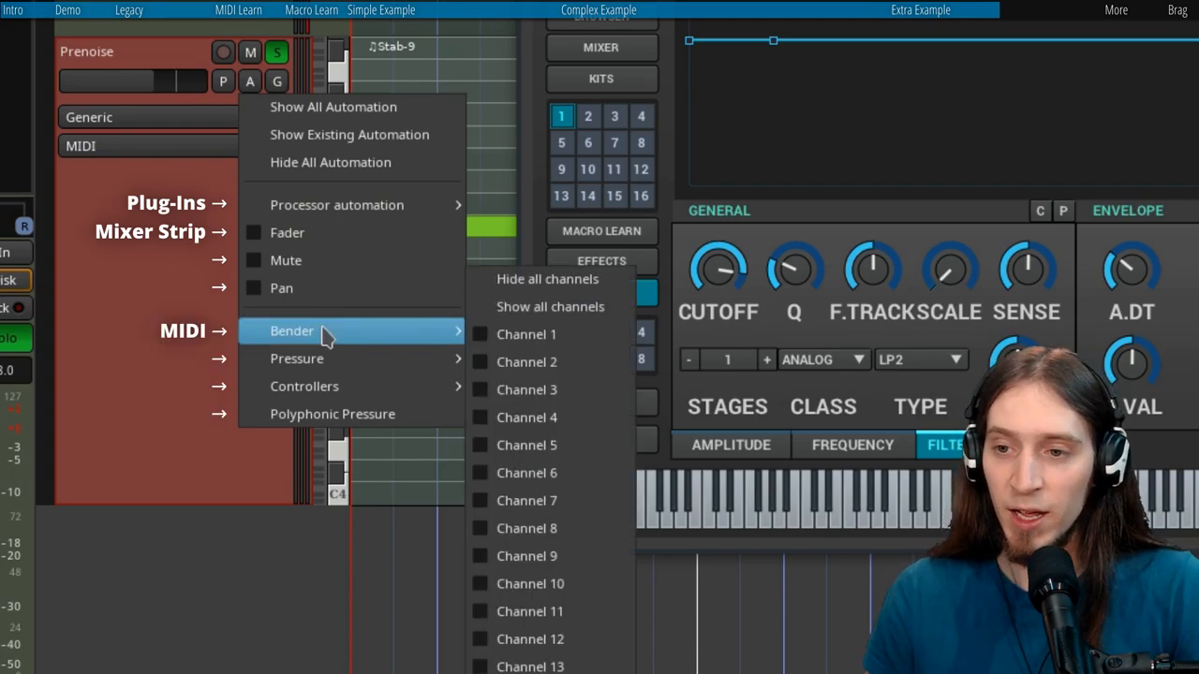
pyautogui.moveTo(333, 335)
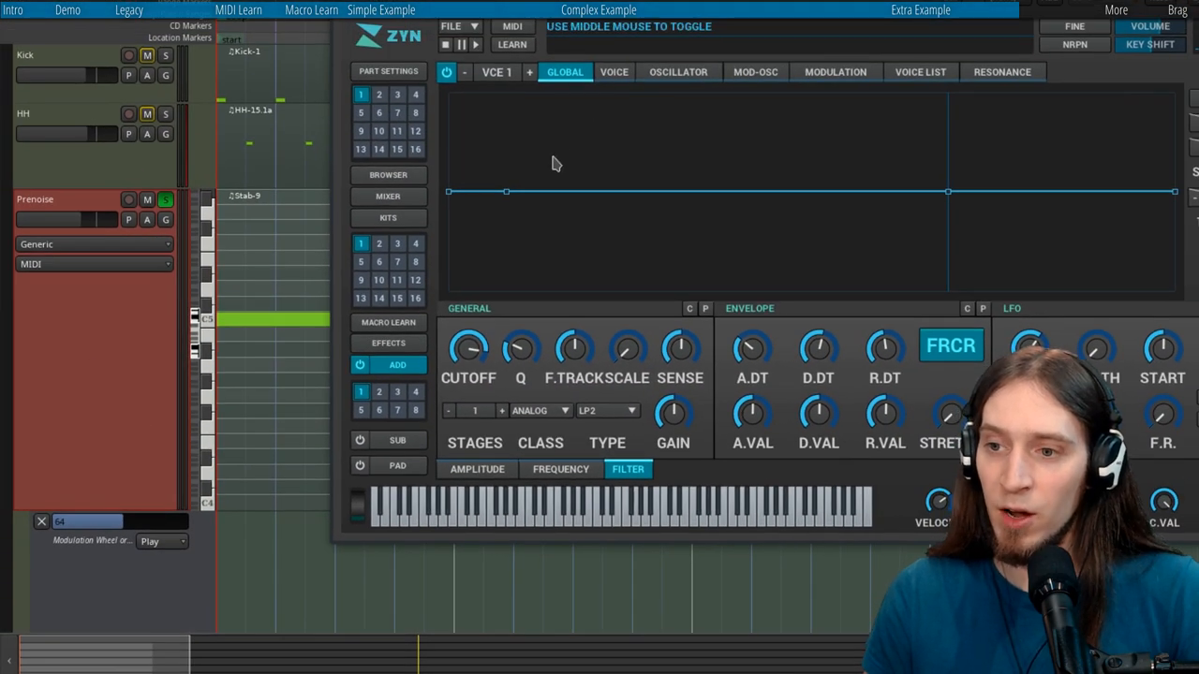
# Learn the ZynAddSubFX filter cutoff to MIDI CC1 and check the learned slots.
pyautogui.click(512, 44)
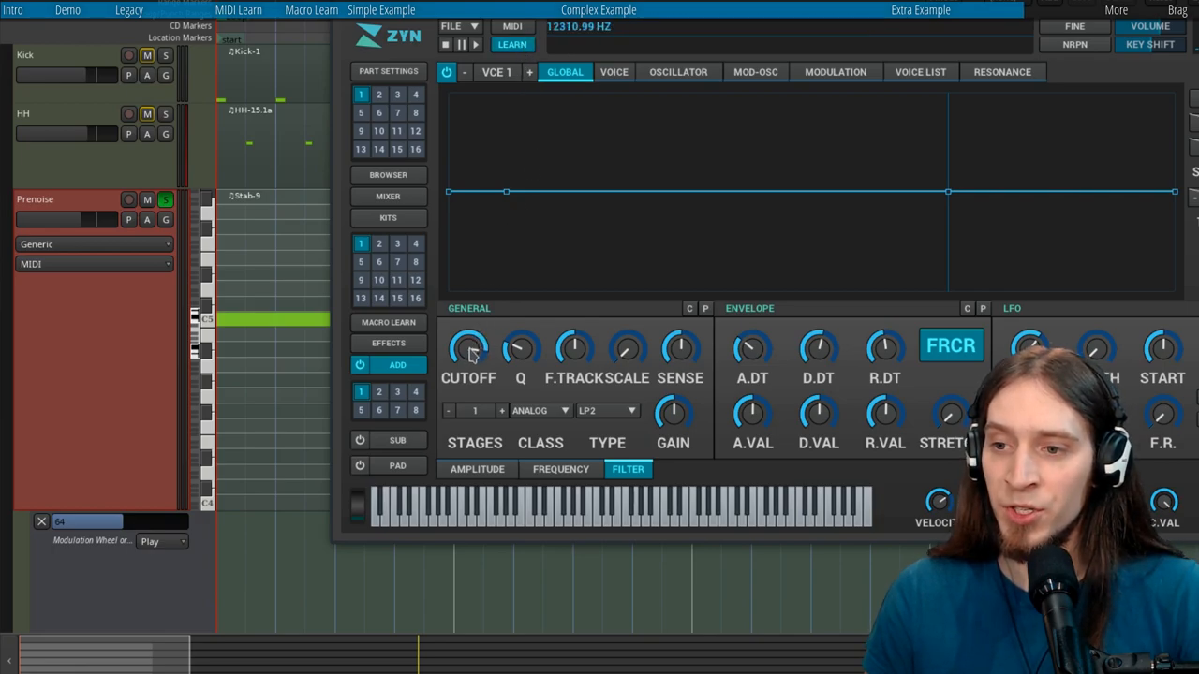
pyautogui.moveTo(84, 522); pyautogui.dragTo(120, 522)
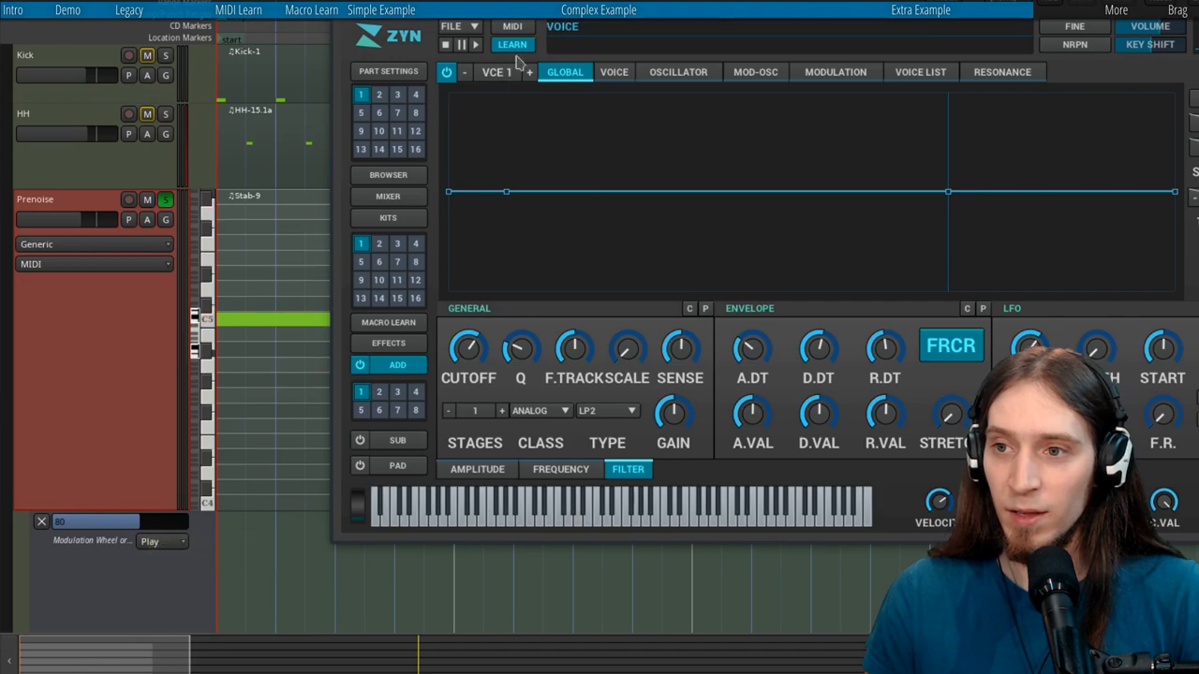
pyautogui.click(388, 322)
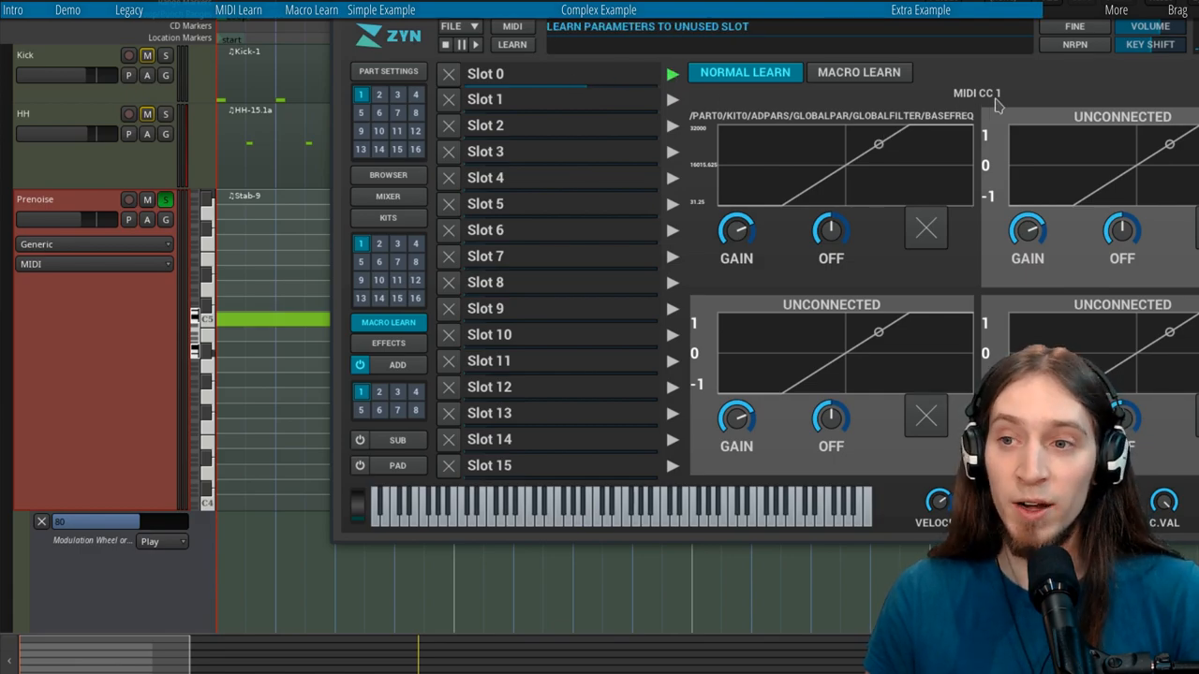
pyautogui.moveTo(131, 522); pyautogui.dragTo(106, 522)
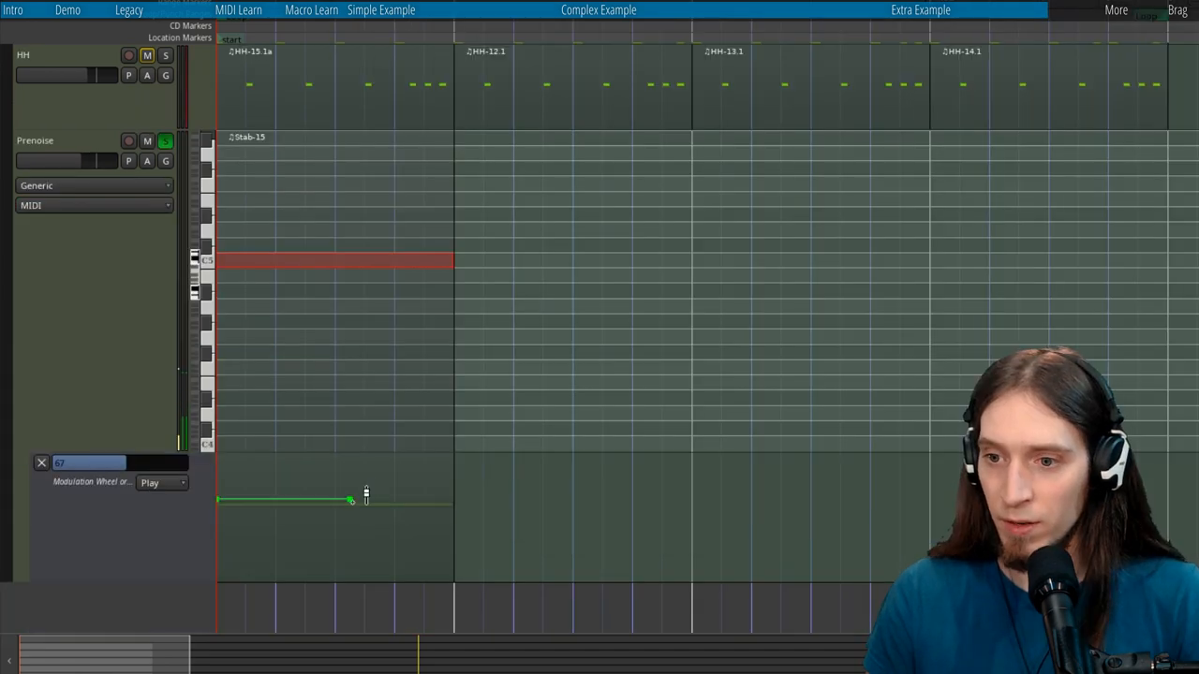
# Draw a rising Modulation Wheel curve in the first Stab clip and duplicate it twice.
pyautogui.moveTo(351, 501); pyautogui.dragTo(534, 459)
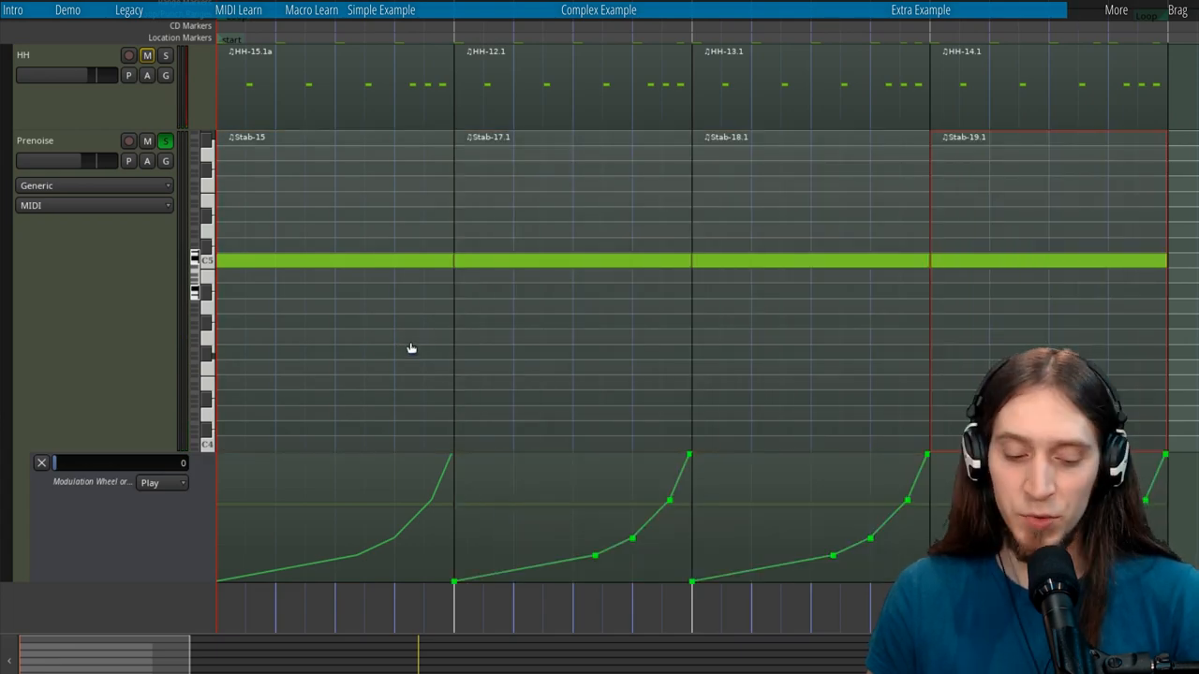
pyautogui.press('alt+d')
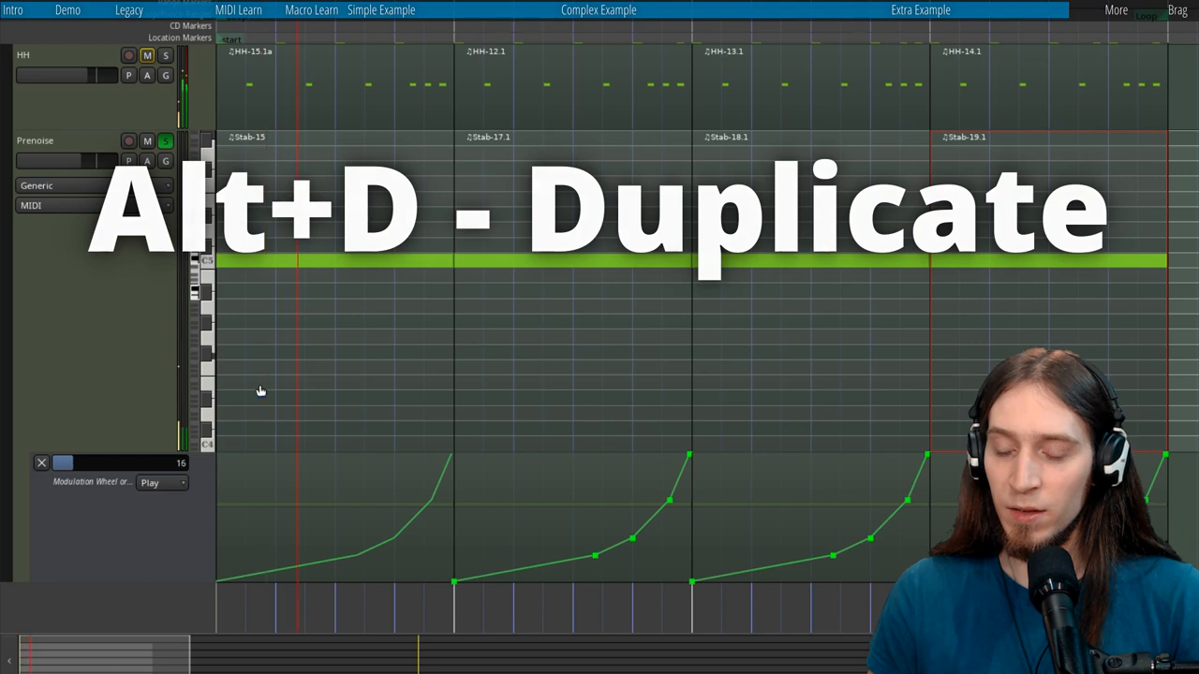
pyautogui.press('Alt+d')
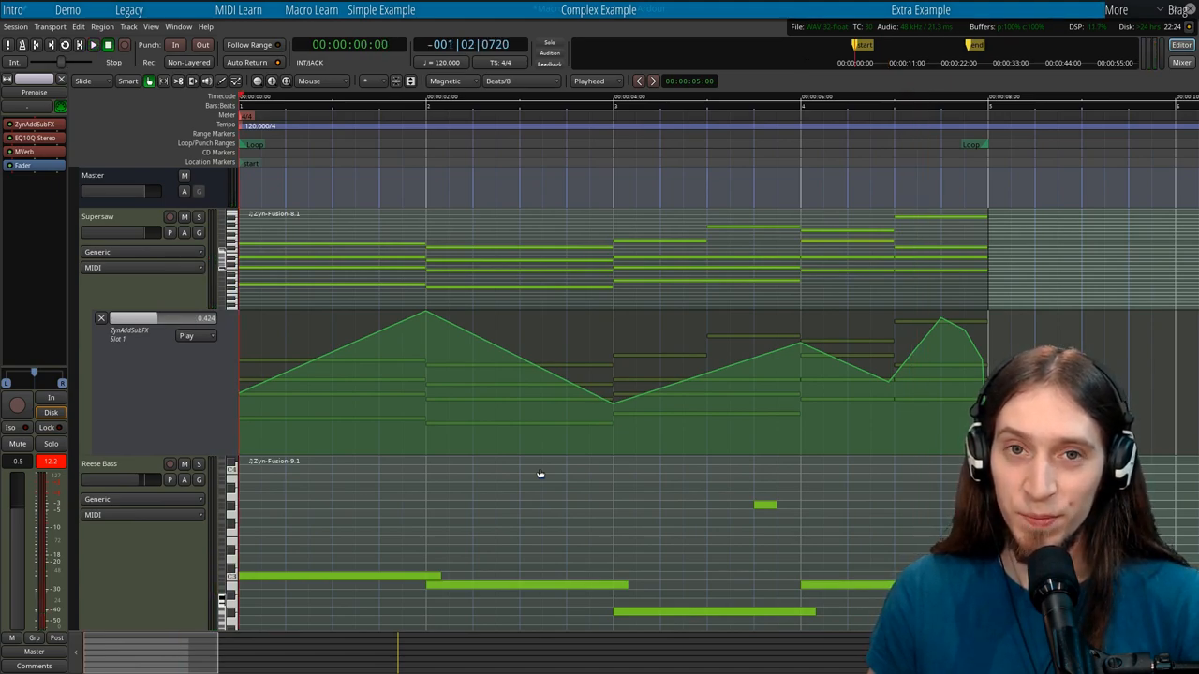
# Open the ZynAddSubFX editor and name the first learn slot 'Filter'.
pyautogui.click(187, 336)
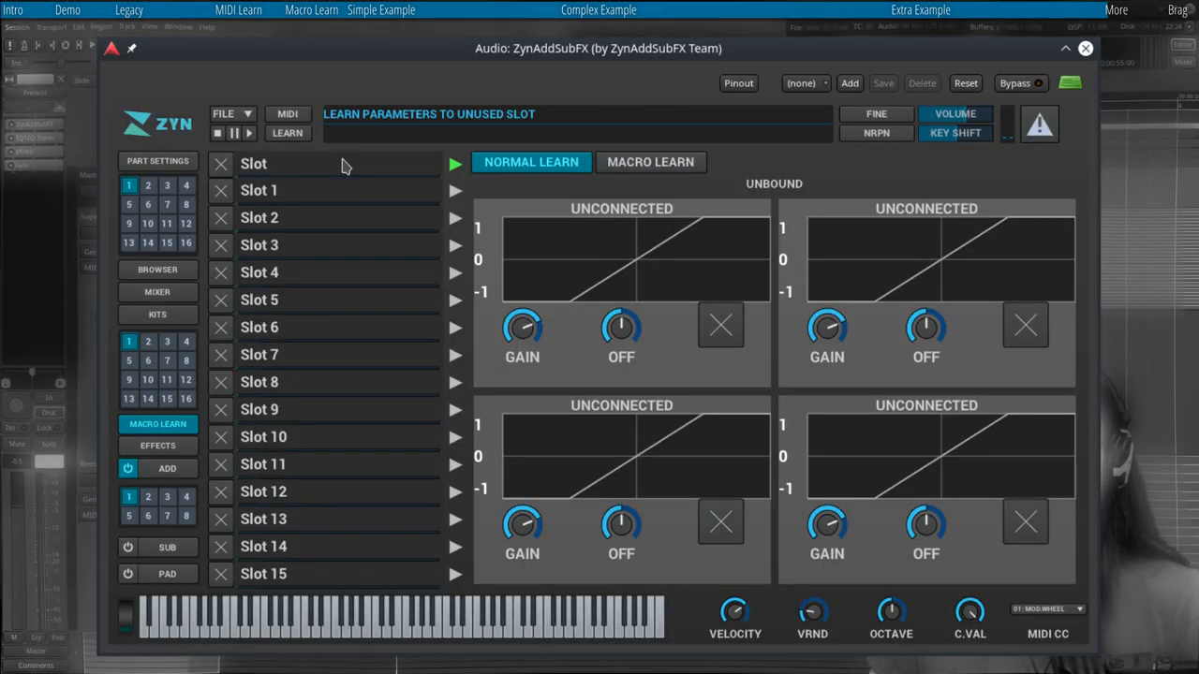
pyautogui.write('Filter')
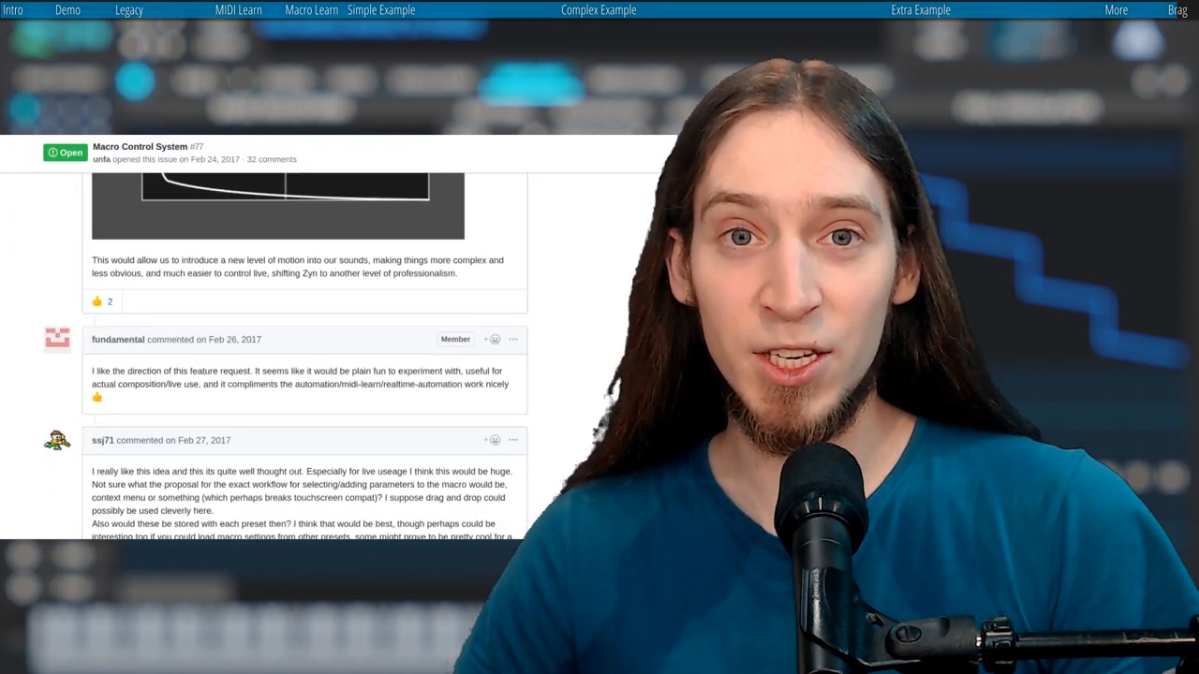
pyautogui.scroll(-3)
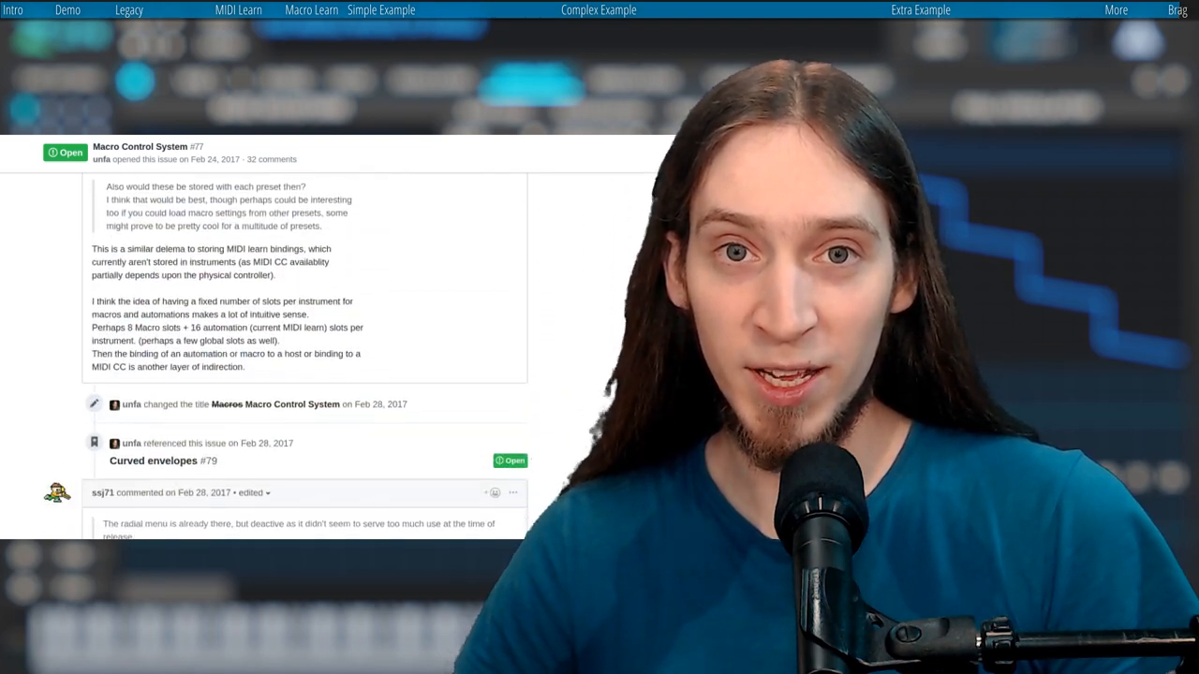
pyautogui.scroll(-3)
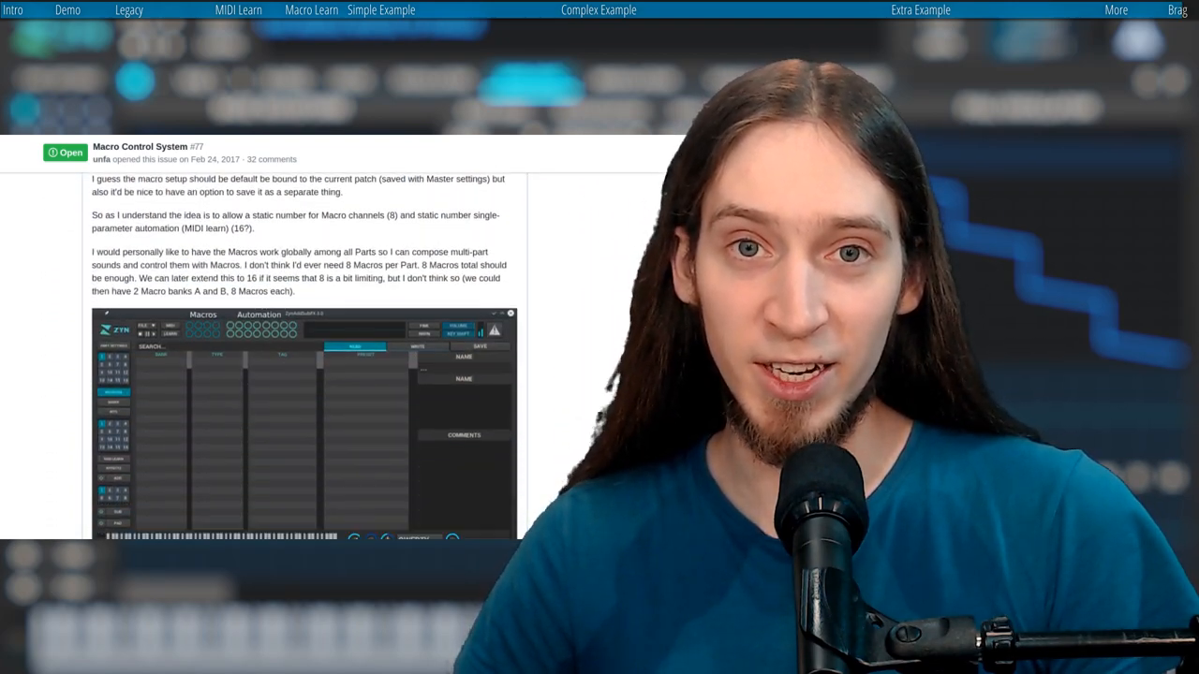
pyautogui.scroll(-3)
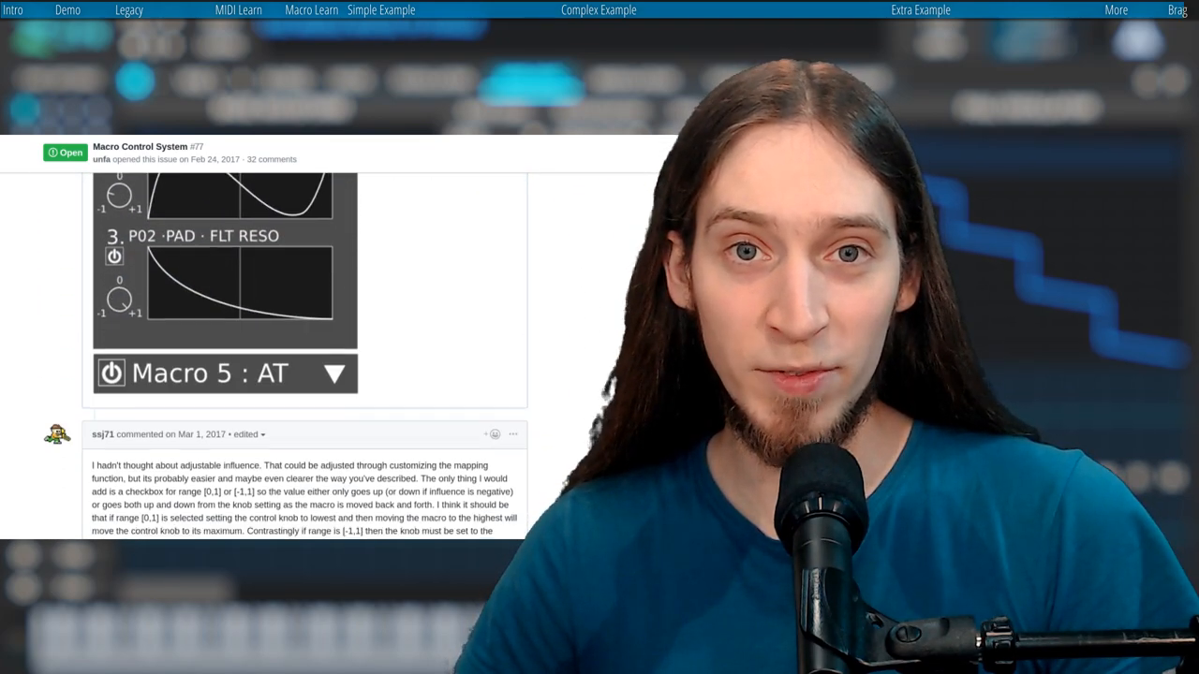